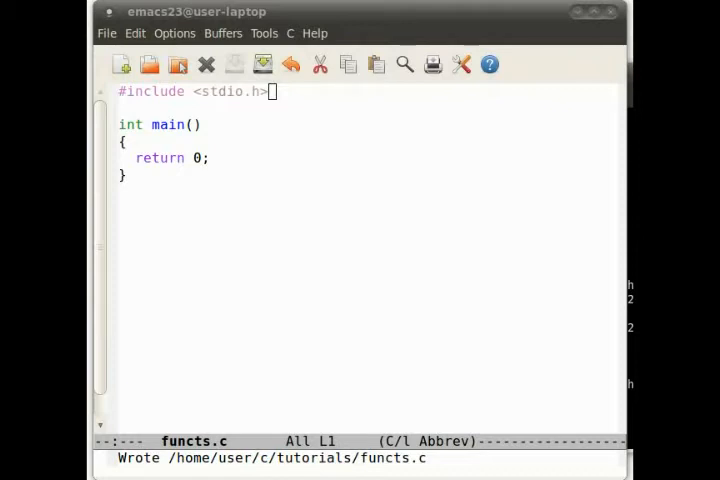
pyautogui.moveTo(222, 162)
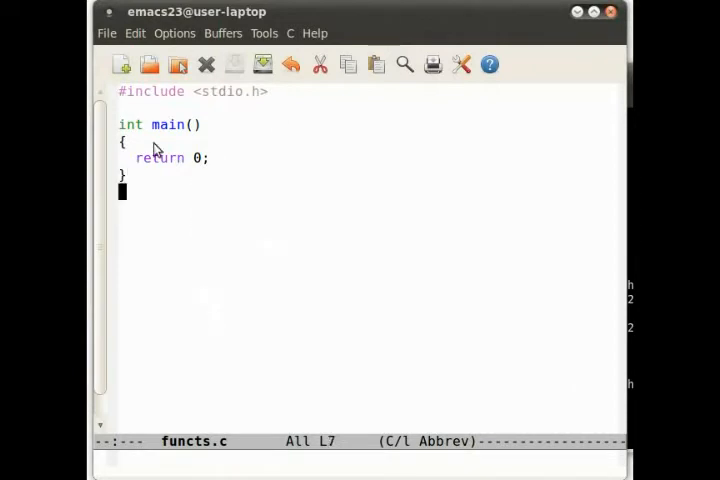
pyautogui.moveTo(220, 244)
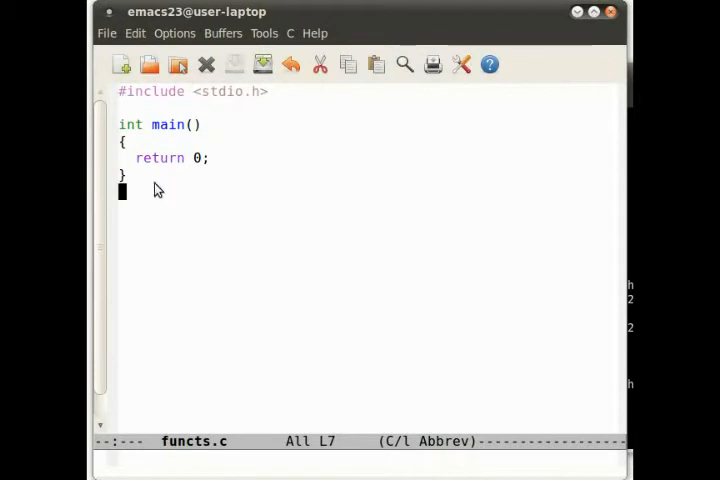
pyautogui.moveTo(376, 224)
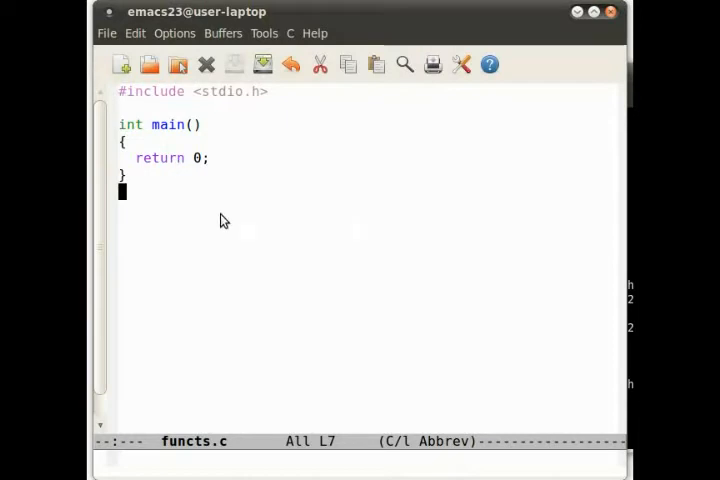
pyautogui.moveTo(138, 180)
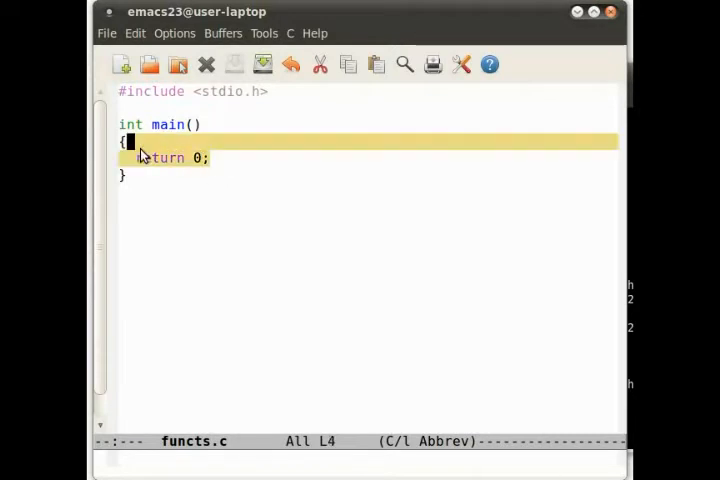
# Step: Declare int x; at the top of main
pyautogui.click(128, 124)
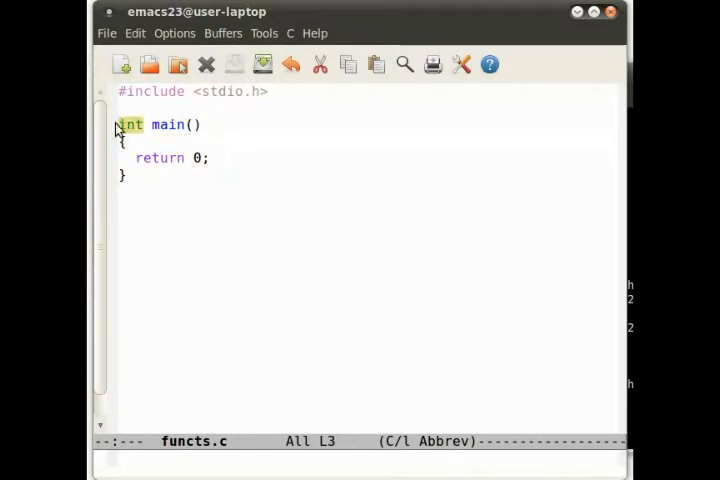
pyautogui.click(204, 158)
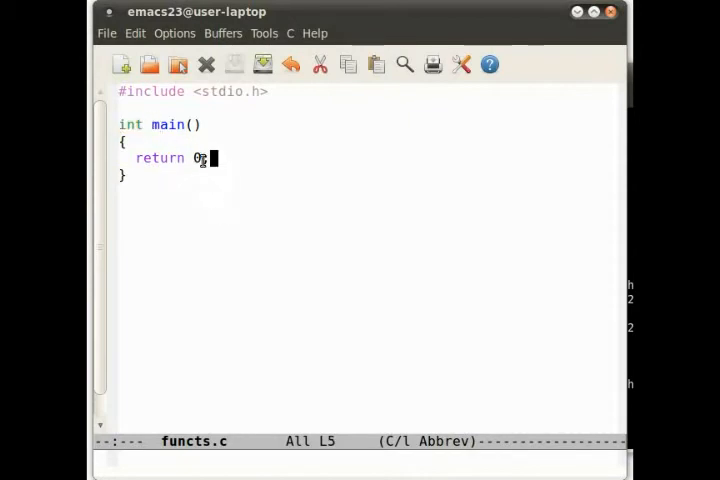
pyautogui.write(';')
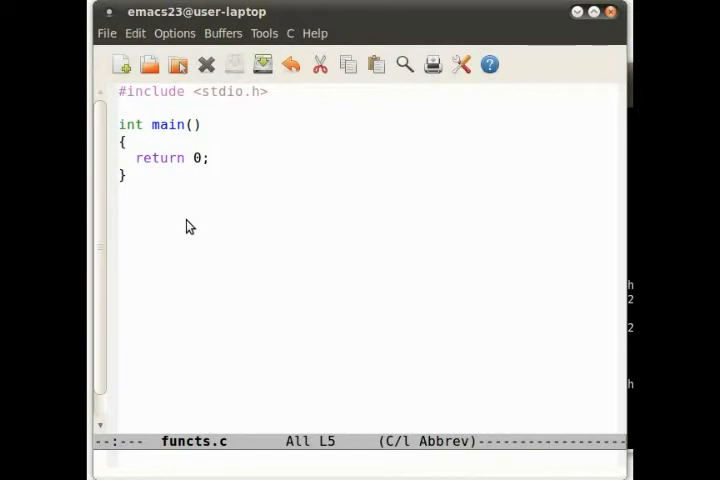
pyautogui.click(208, 158)
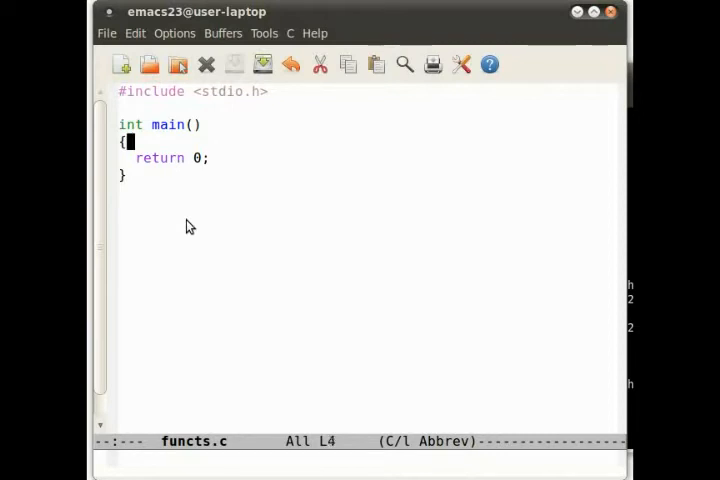
pyautogui.press('Return')
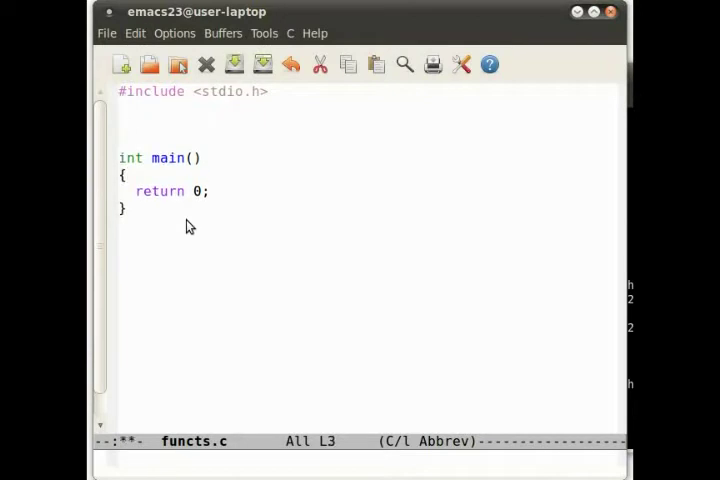
pyautogui.press('Return')
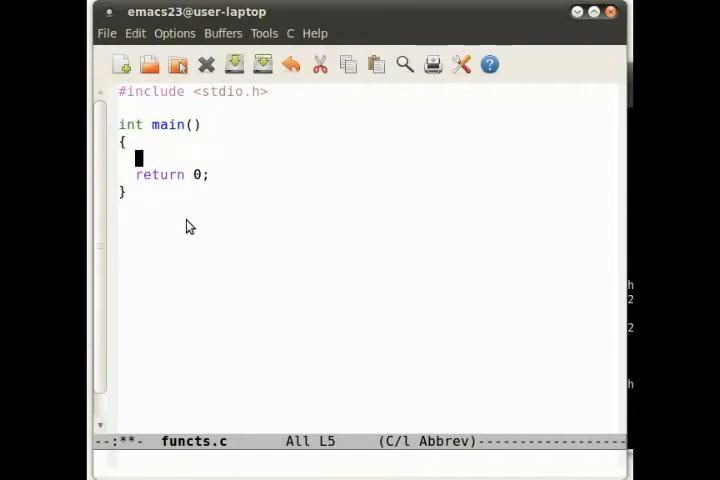
pyautogui.write('int x;')
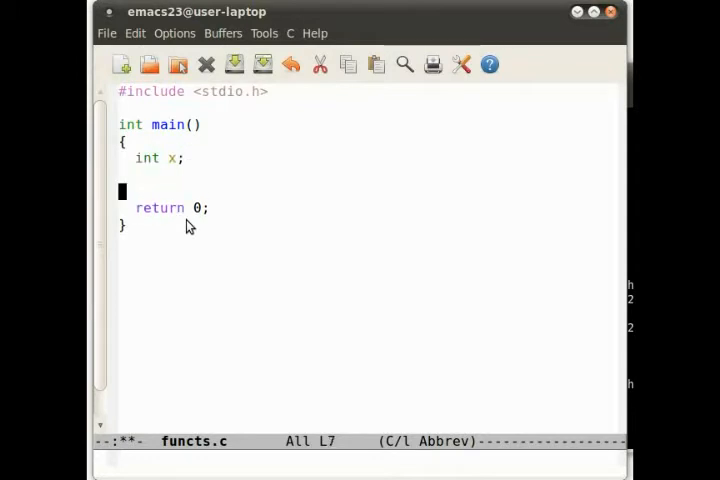
# Step: Read x with scanf("%d",&x);
pyautogui.write('sc')
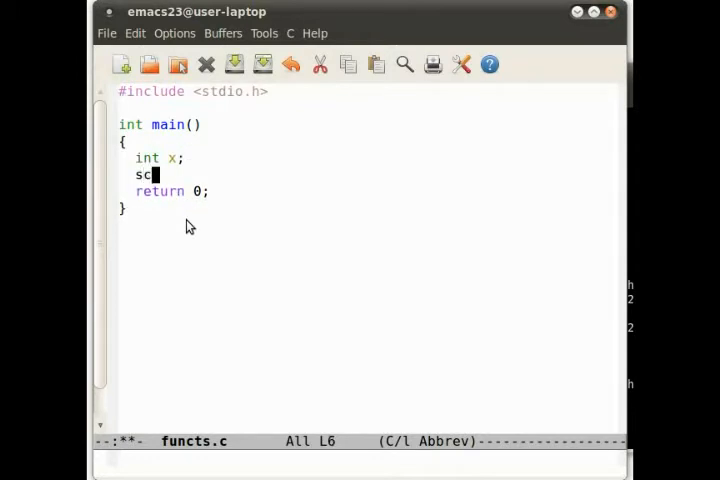
pyautogui.write('anf("')
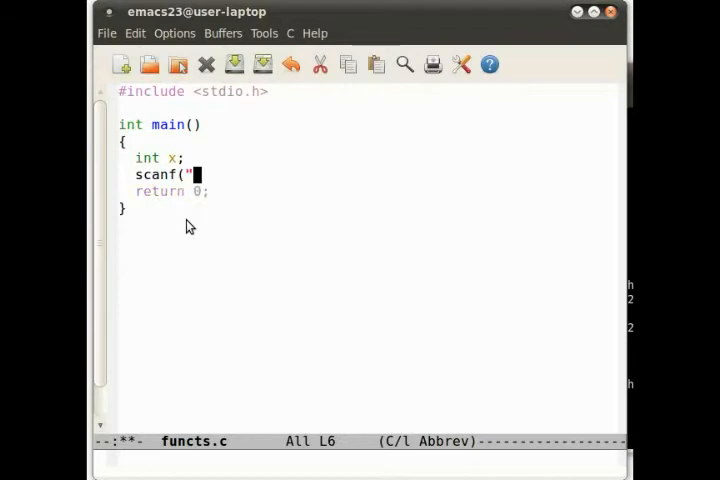
pyautogui.write('%d",&x)')
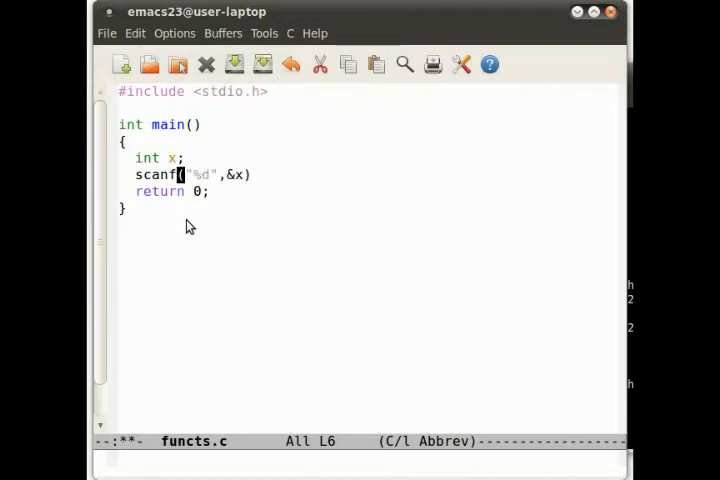
pyautogui.press('Return')
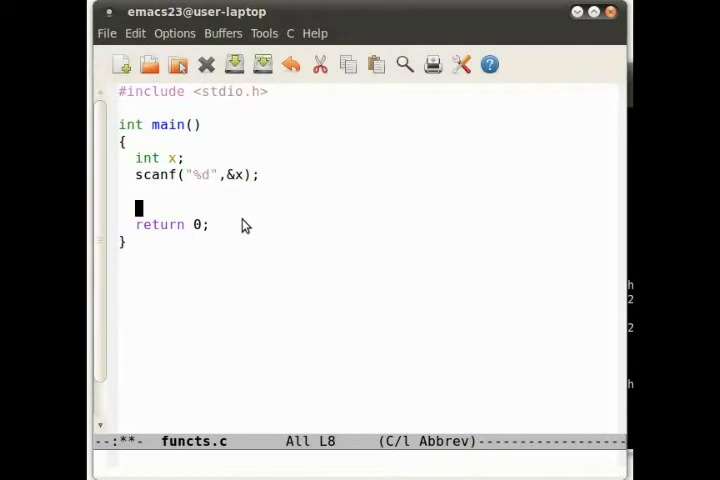
# Step: Print "%d squared is %d" with x and square(x) via printf
pyautogui.press('Down')
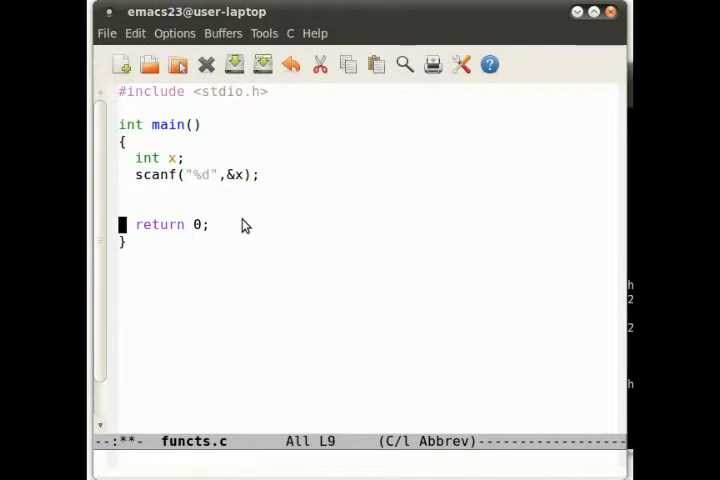
pyautogui.write('printf("%d sq')
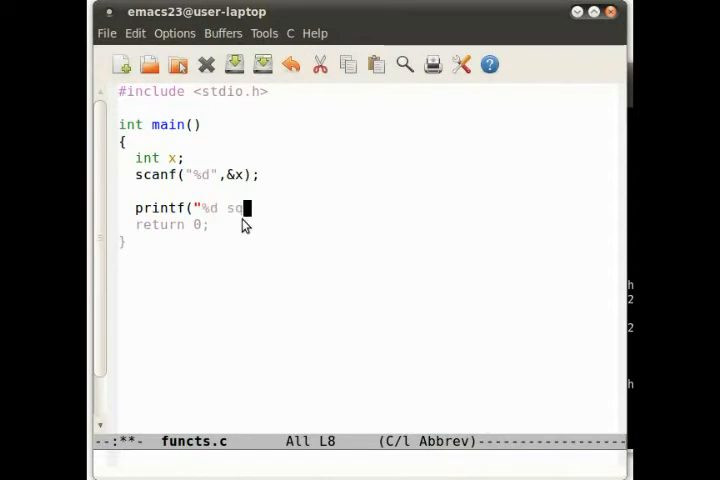
pyautogui.write('uared')
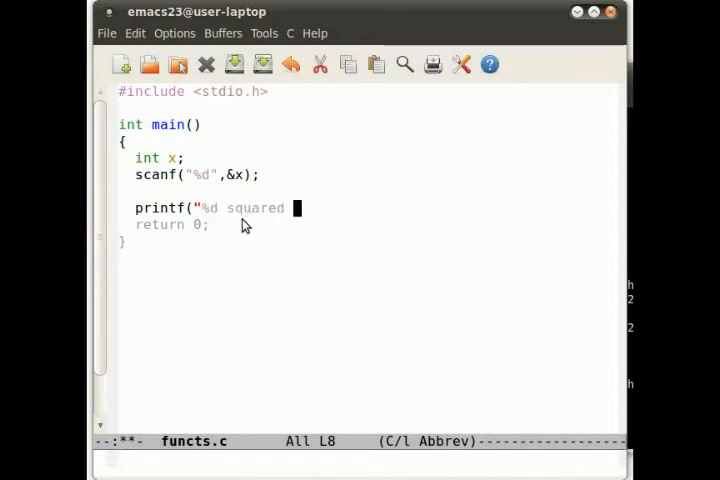
pyautogui.write('is %d"')
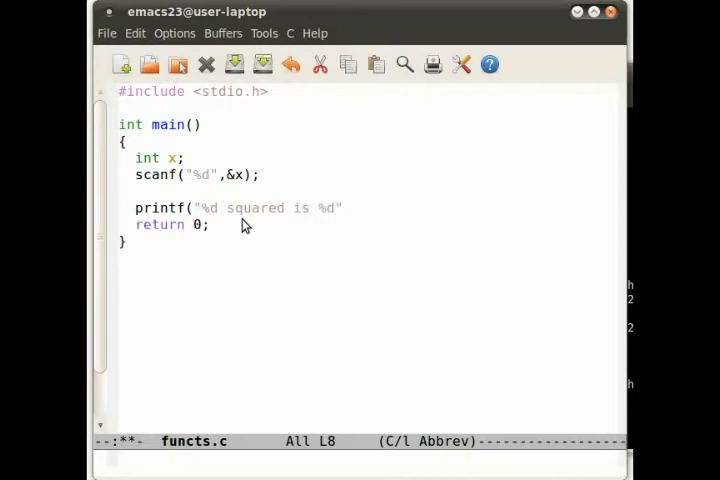
pyautogui.write(',x,square')
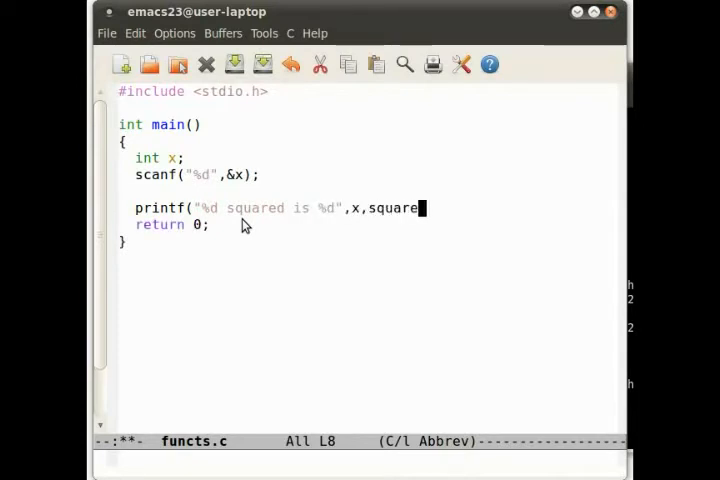
pyautogui.write('(x));')
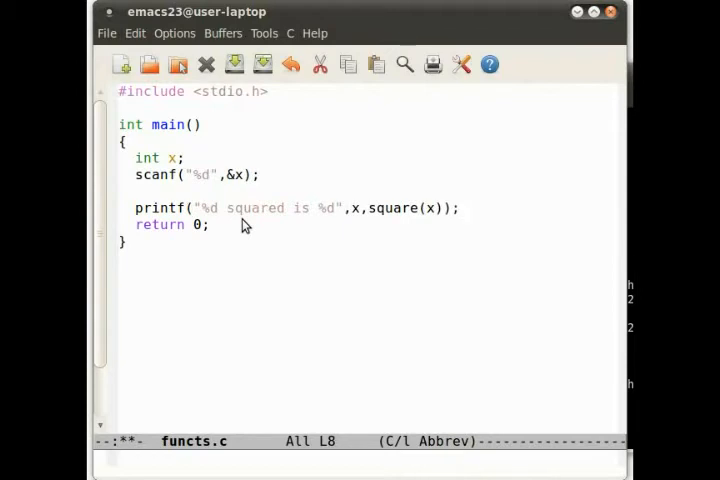
pyautogui.moveTo(380, 272)
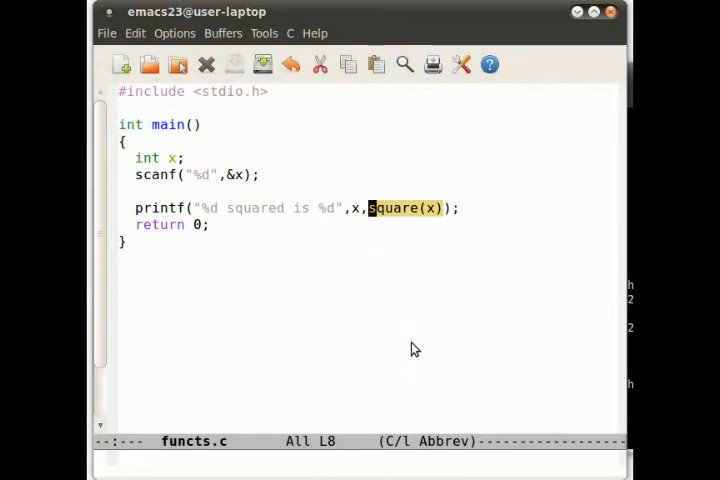
pyautogui.moveTo(320, 312)
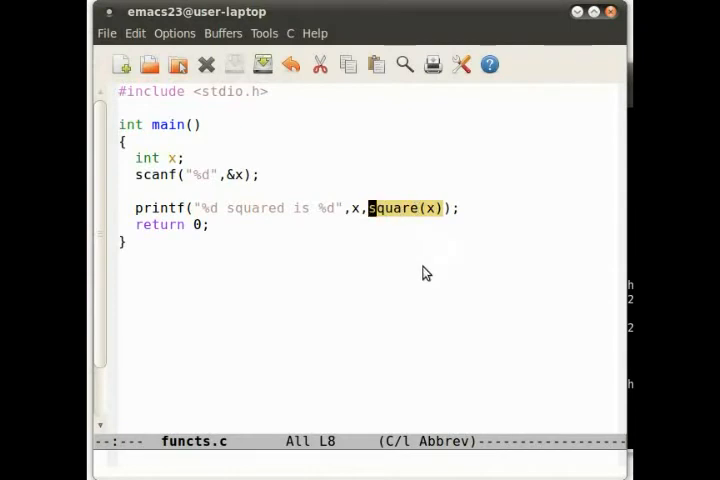
pyautogui.moveTo(544, 260)
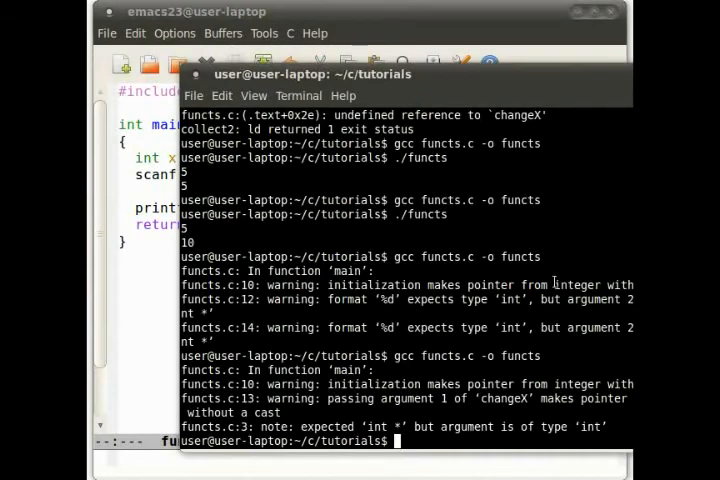
# Step: Clear the old compile output from the terminal
pyautogui.write('clear')
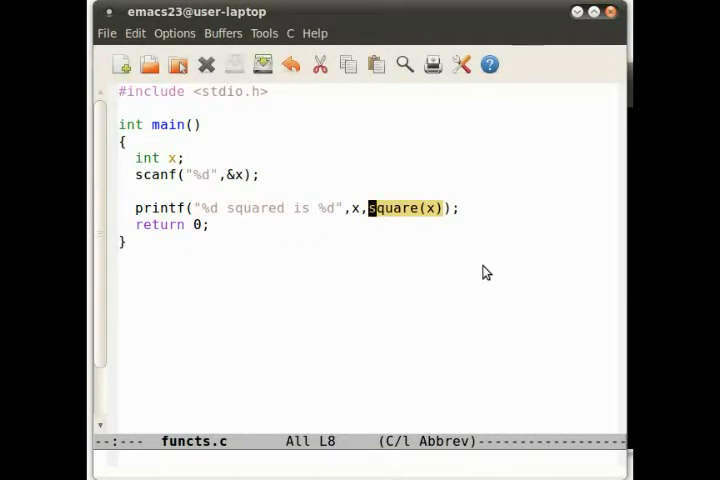
pyautogui.moveTo(436, 228)
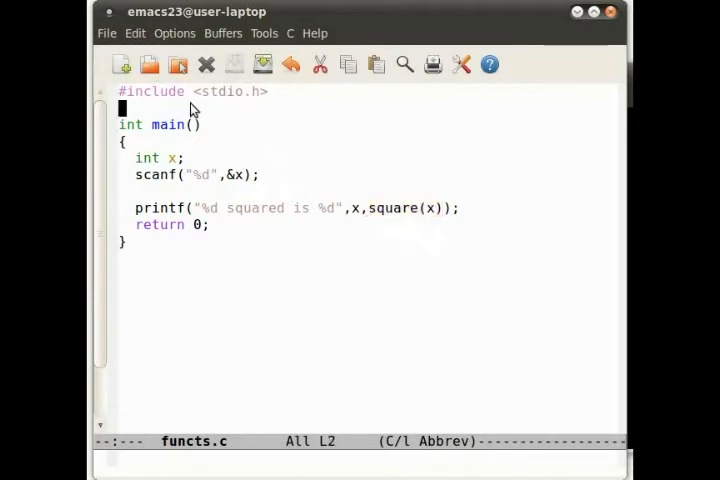
# Step: Write int square(int x) returning x*x above main and save the file
pyautogui.write('int s')
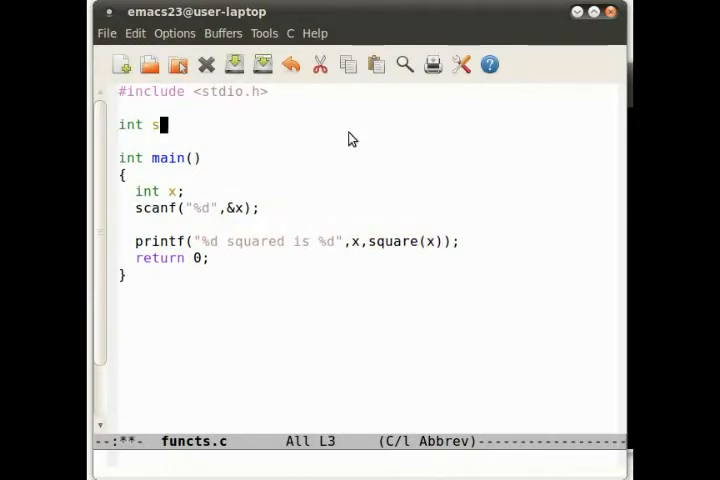
pyautogui.write('quare(')
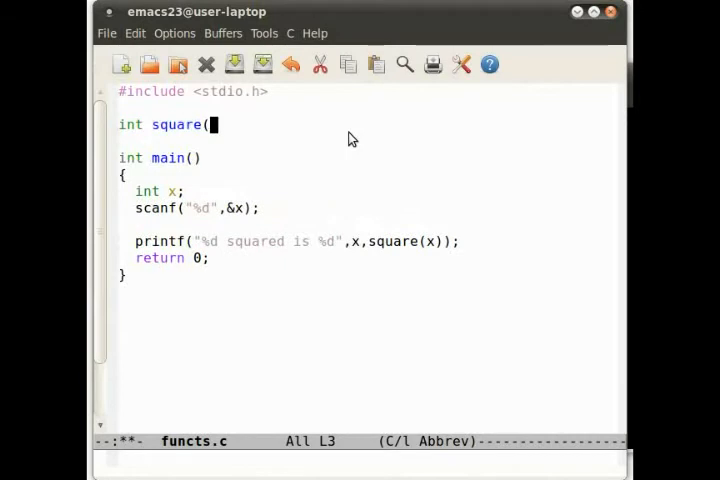
pyautogui.write('int x)')
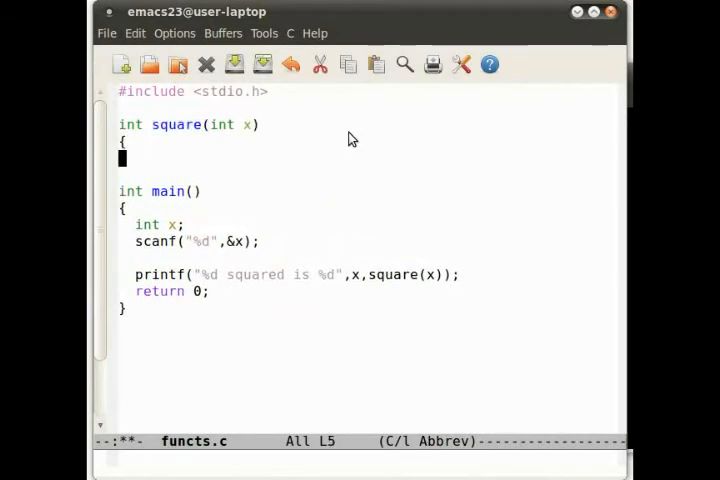
pyautogui.write('return x')
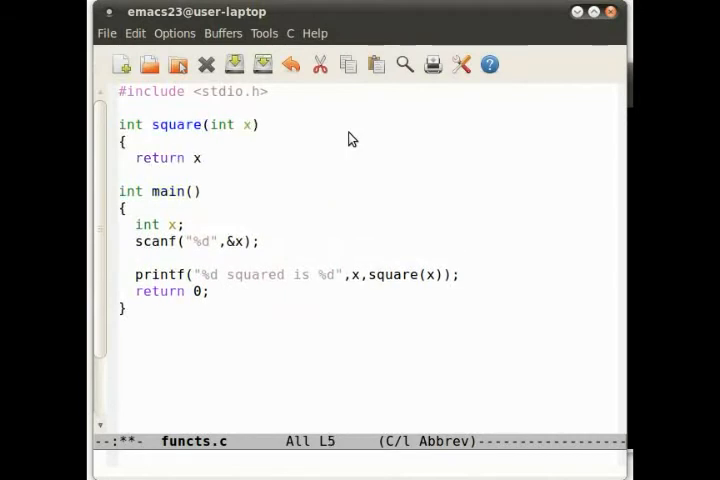
pyautogui.press('ctrl+s')
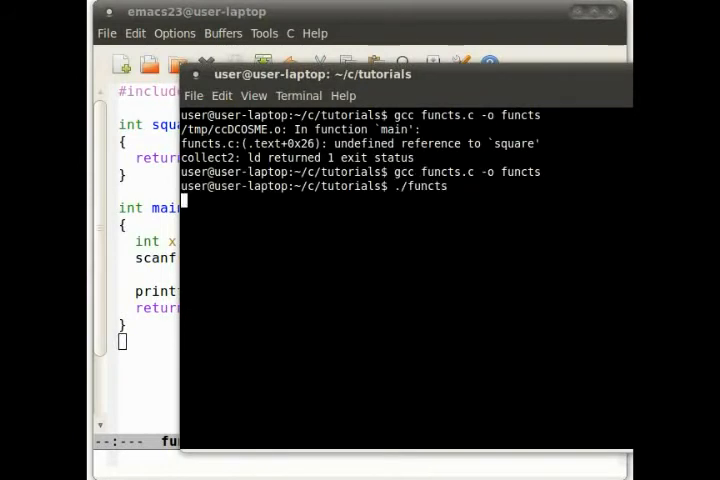
# Step: End the printf format string with a \n newline
pyautogui.press('Return')
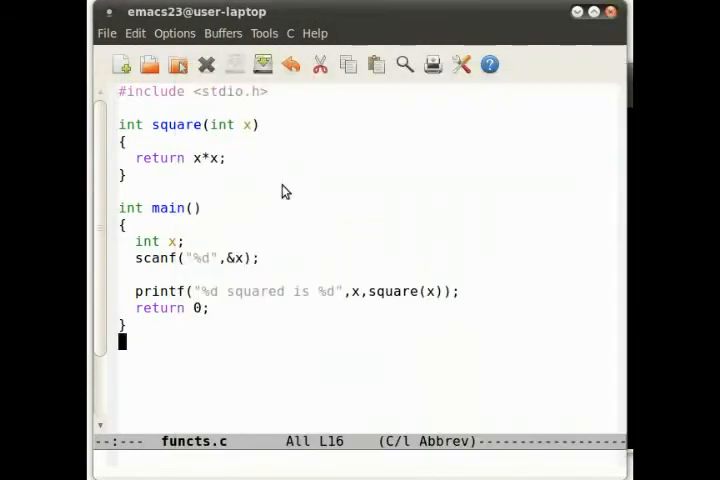
pyautogui.write('\\n')
pyautogui.write('gcc functs.c -o functs')
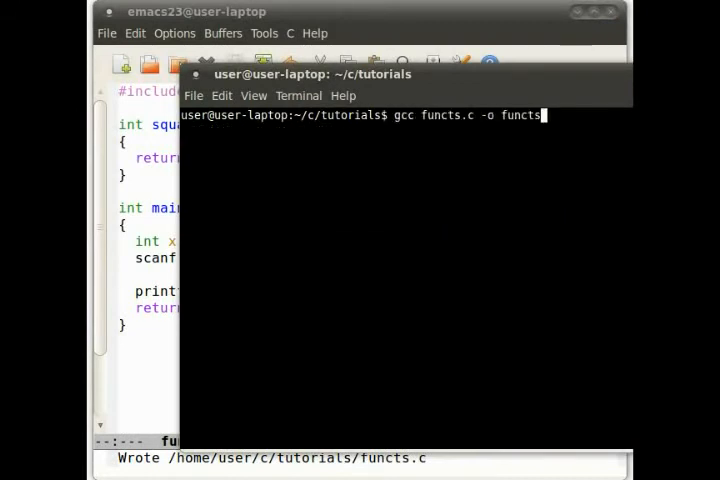
# Step: Compile functs.c and run ./functs with 5 and 100, confirming 25 and 10000
pyautogui.press('Return')
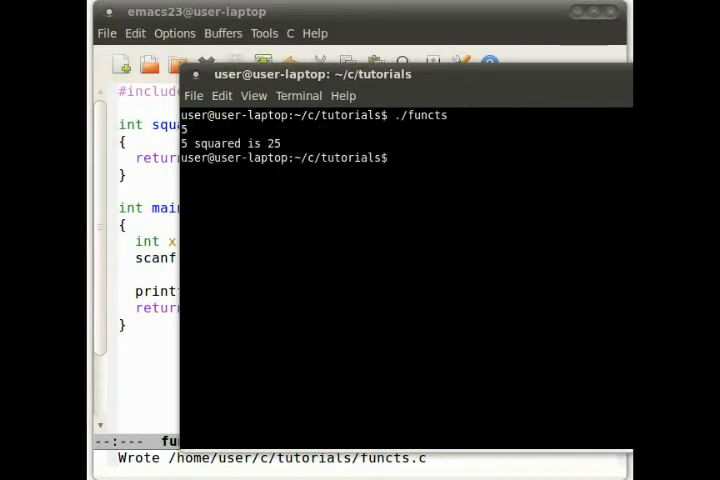
pyautogui.write('./functs')
pyautogui.write('100')
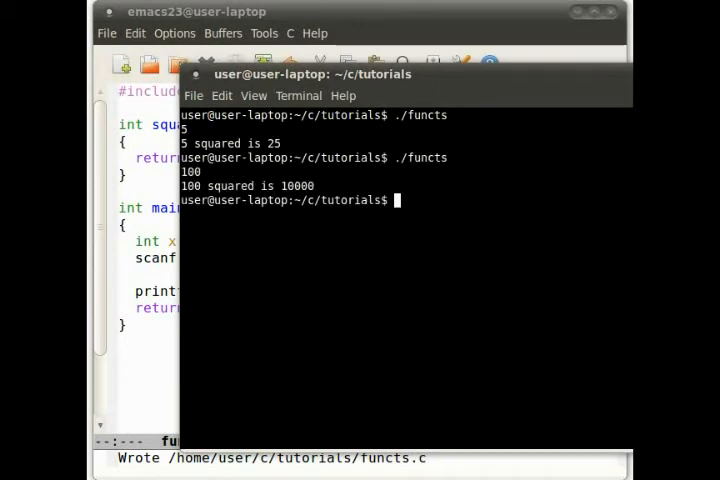
pyautogui.write('./functs')
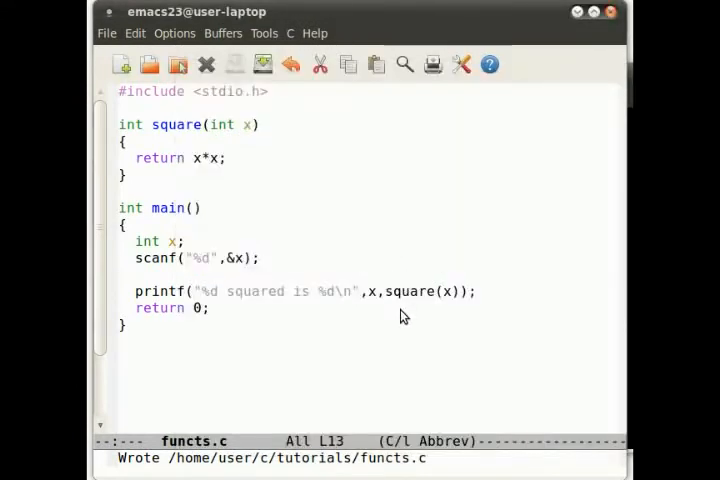
pyautogui.moveTo(390, 328)
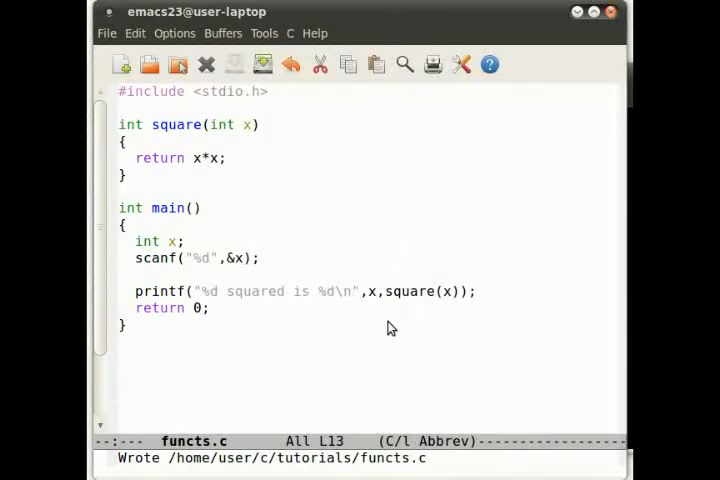
pyautogui.moveTo(356, 348)
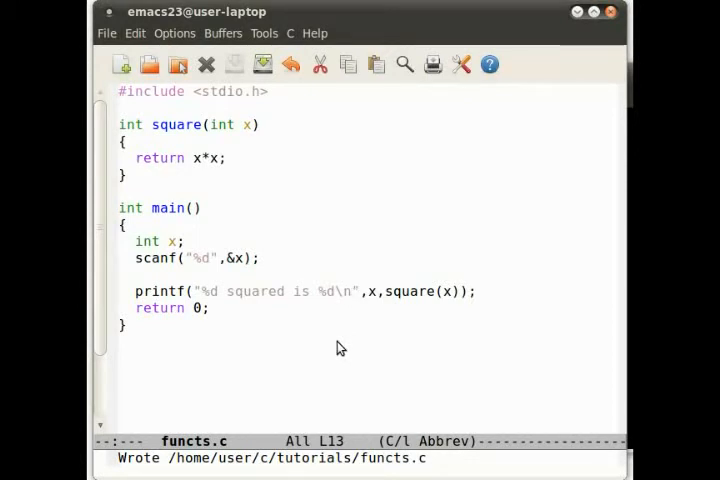
pyautogui.moveTo(364, 332)
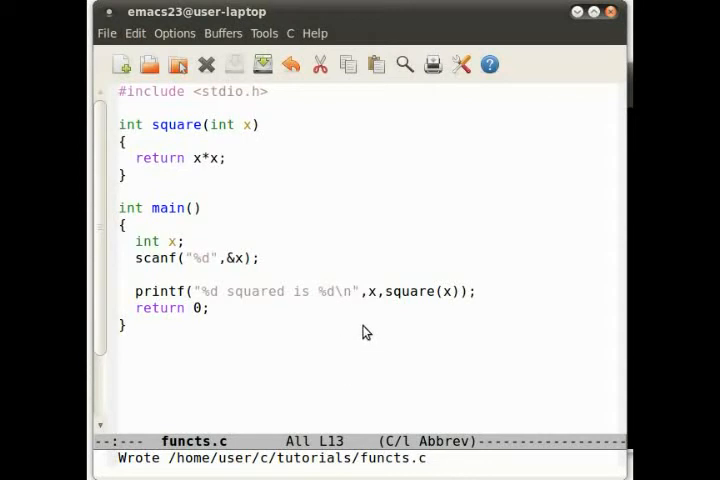
# Step: Print "%d times %d is %d" with x, y and multiply(x,y) in main
pyautogui.click(480, 292)
pyautogui.write('printf(')
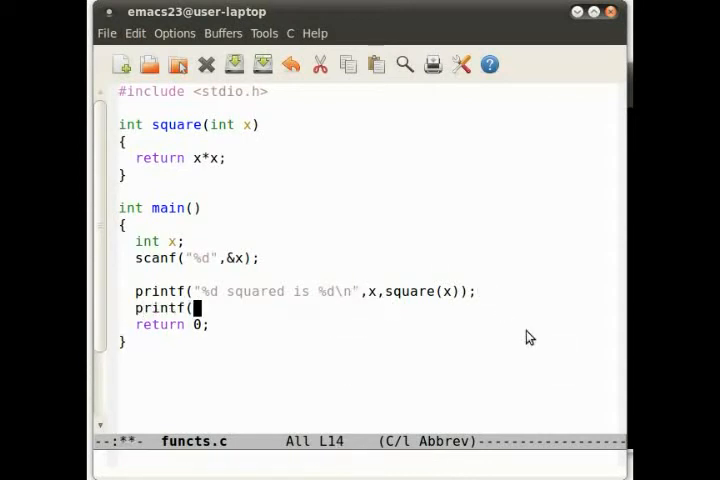
pyautogui.write('"%d')
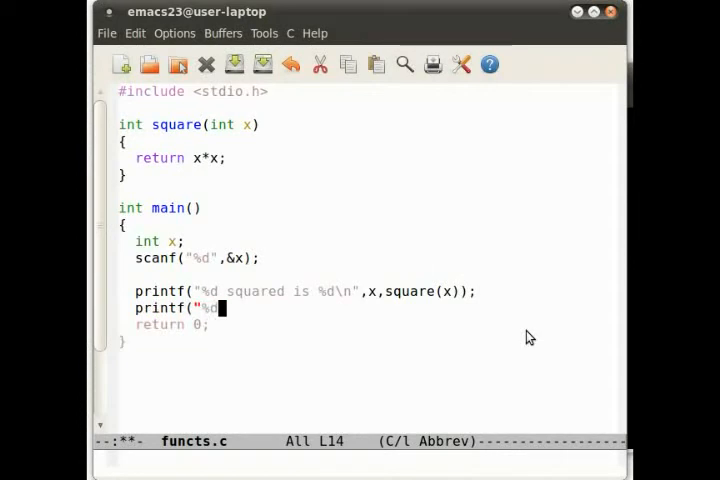
pyautogui.write('times %d is %d",')
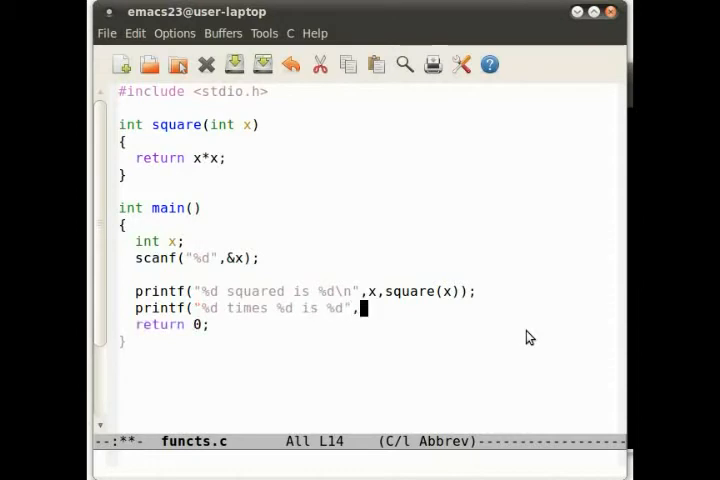
pyautogui.write('x,y,')
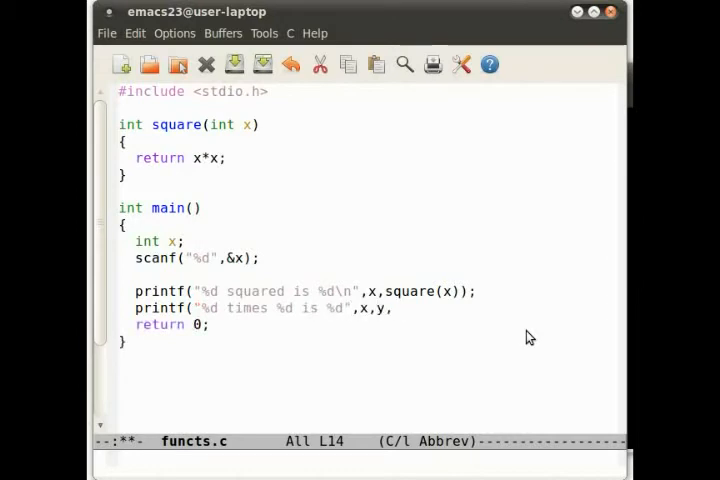
pyautogui.write('mul')
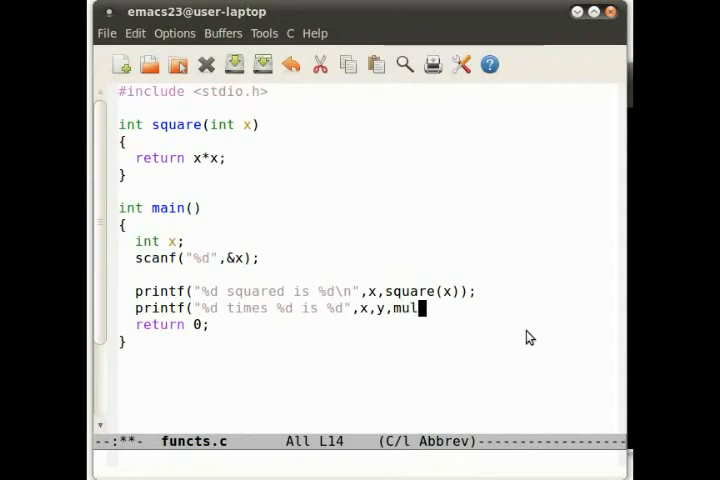
pyautogui.write('iply')
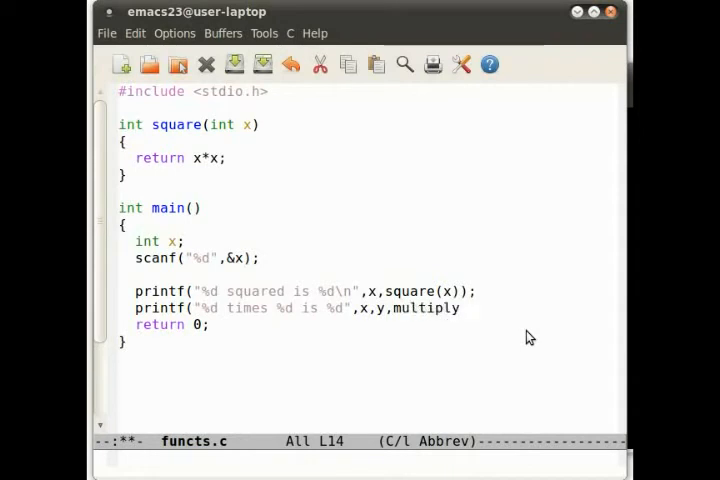
pyautogui.write('(x,y)')
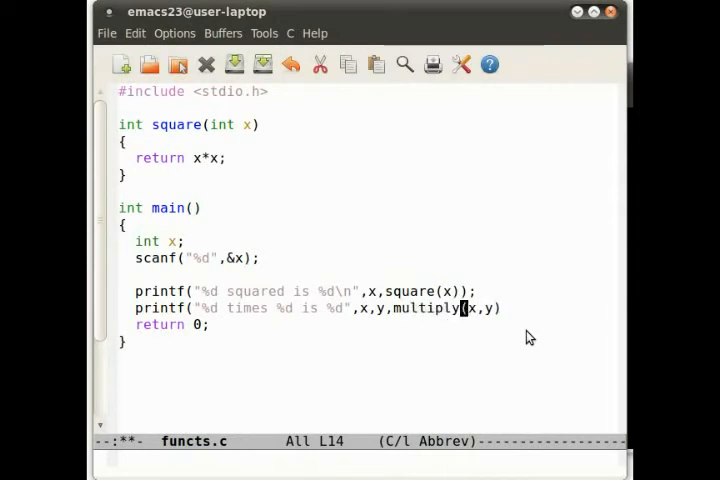
pyautogui.write(');')
pyautogui.click(196, 240)
pyautogui.write(',')
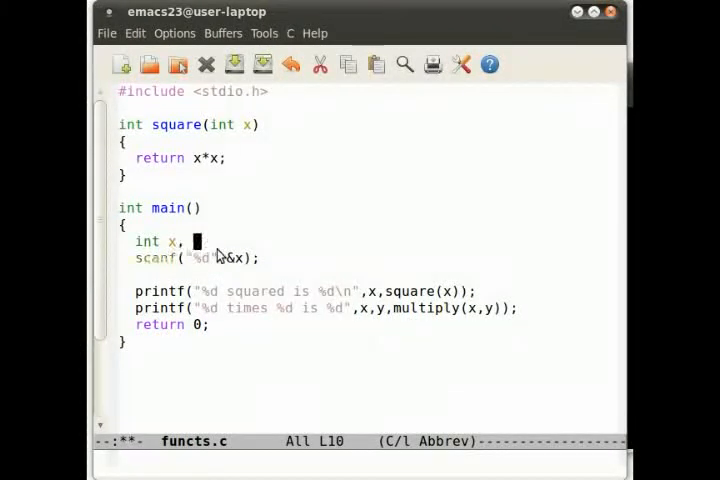
# Step: Declare int x, y and read y with a second scanf("%d",&y)
pyautogui.write('y;')
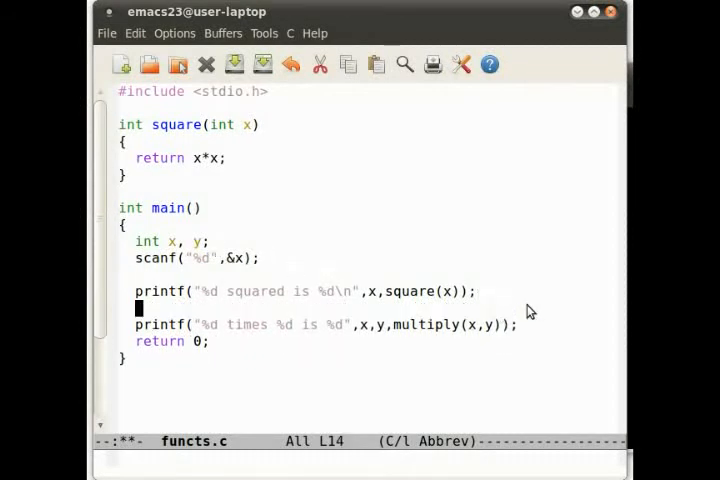
pyautogui.write('scanf(%')
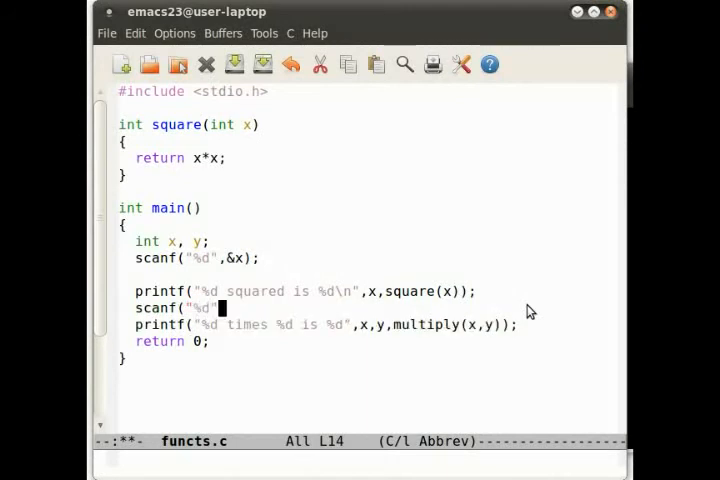
pyautogui.write(',&y)')
pyautogui.write('clear')
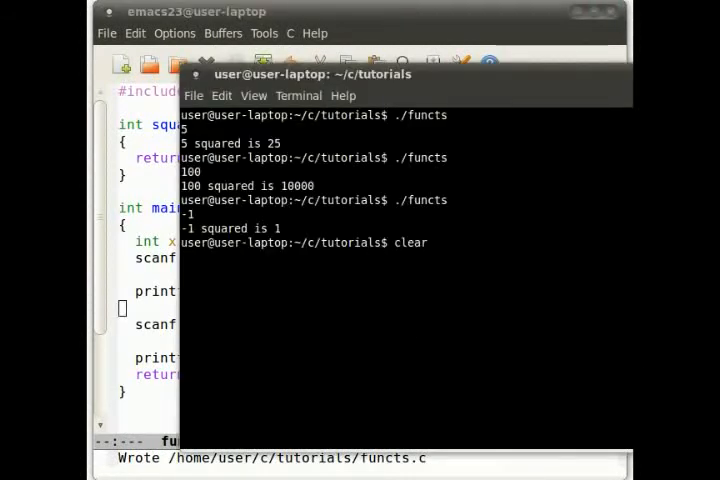
# Step: Clear the terminal and recompile with gcc functs.c -o functs
pyautogui.press('Return')
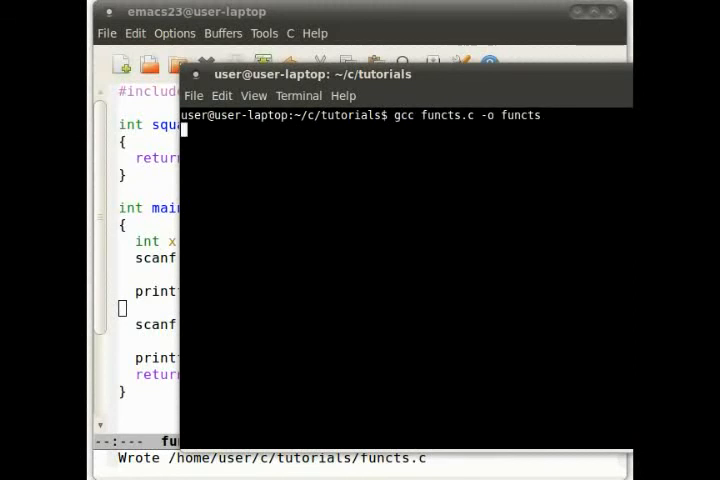
pyautogui.press('Return')
pyautogui.write('int mul')
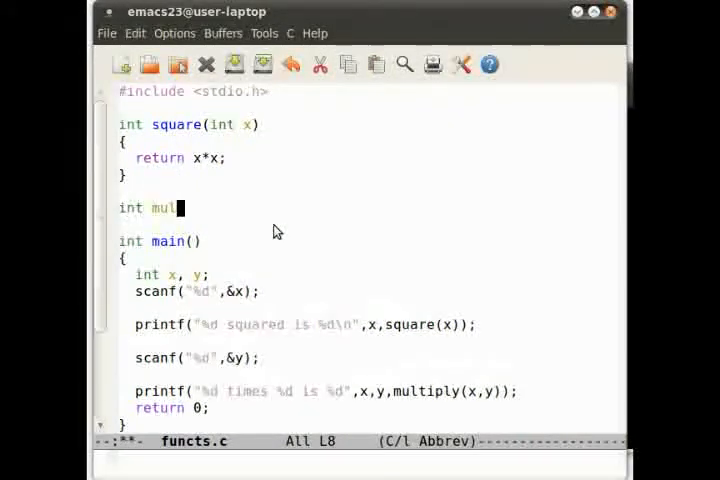
# Step: Define int multiply(int x, int y) returning x*y above main
pyautogui.write('tiply(')
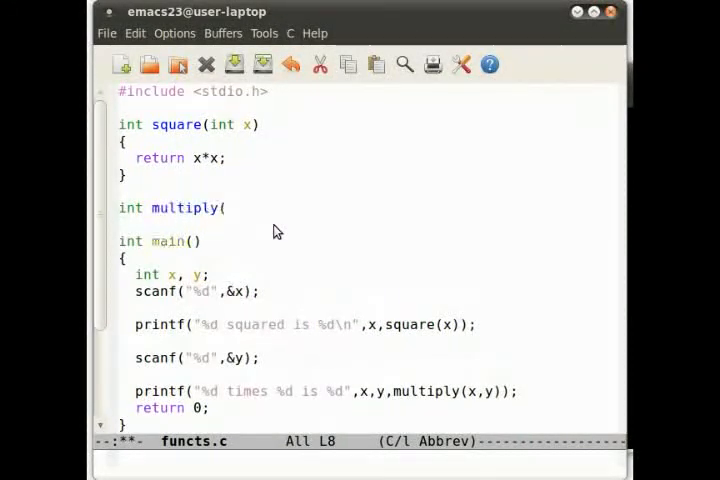
pyautogui.write('int x, int y')
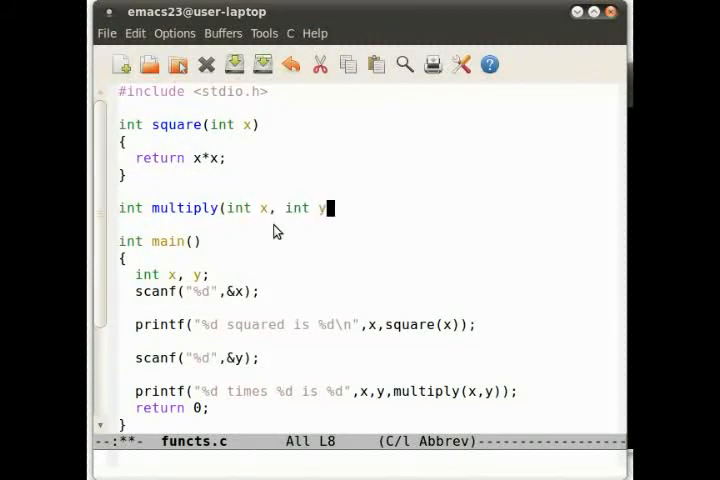
pyautogui.write(')')
pyautogui.write('return x')
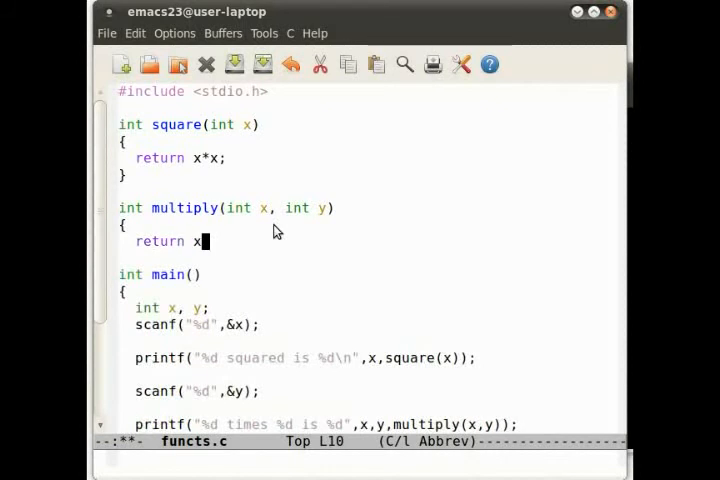
pyautogui.write('*y')
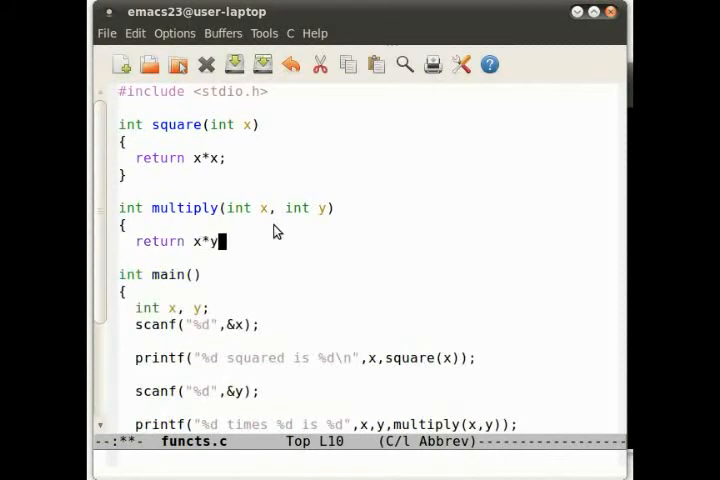
pyautogui.scroll(-3)
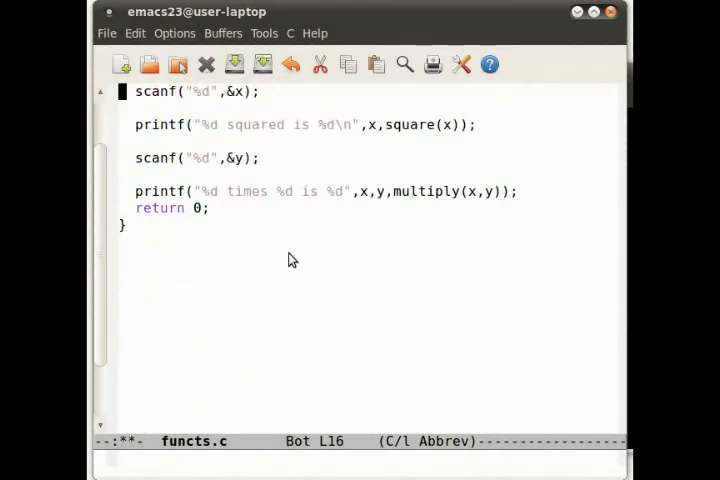
pyautogui.scroll(3)
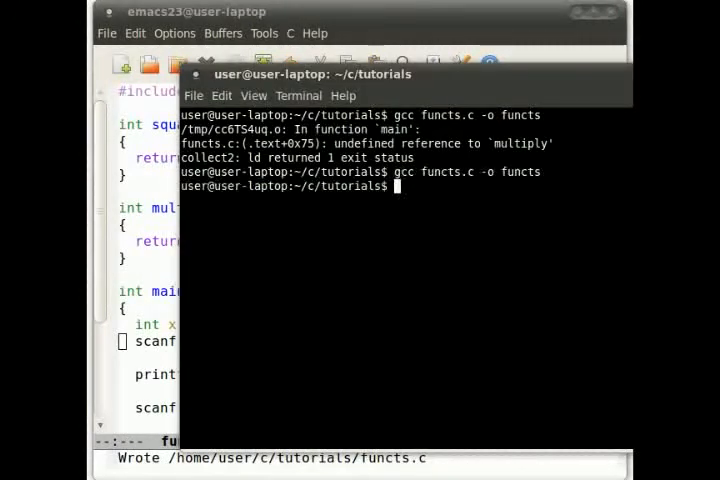
# Step: Run ./functs with 5 and 10, confirming 25 and 50
pyautogui.write('./functs')
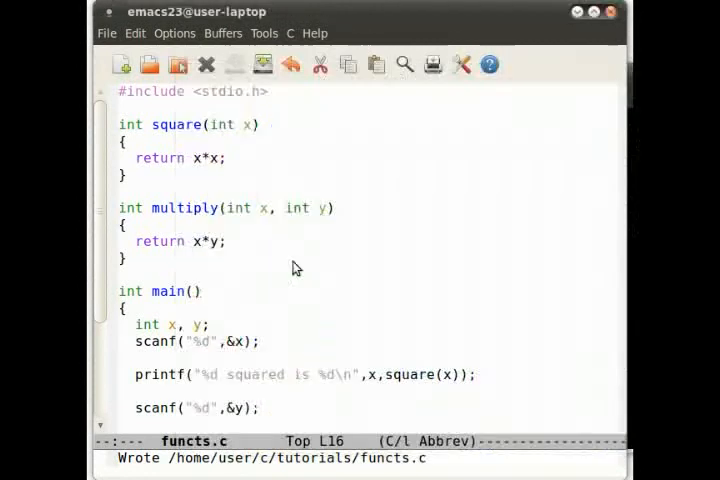
pyautogui.scroll(-3)
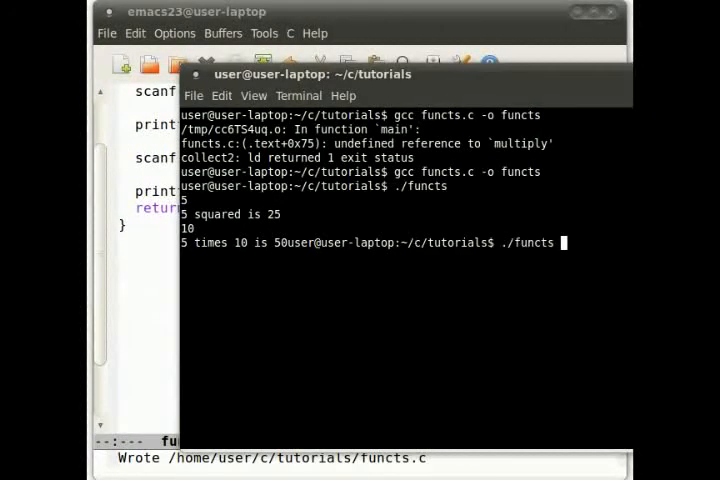
# Step: Recompile and rerun ./functs with 100 and -3, confirming 10000 and -300
pyautogui.press('Return')
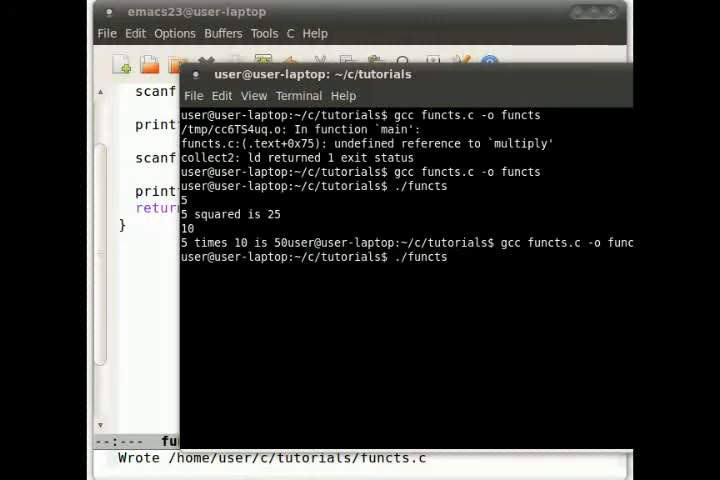
pyautogui.write('100')
pyautogui.write('-3')
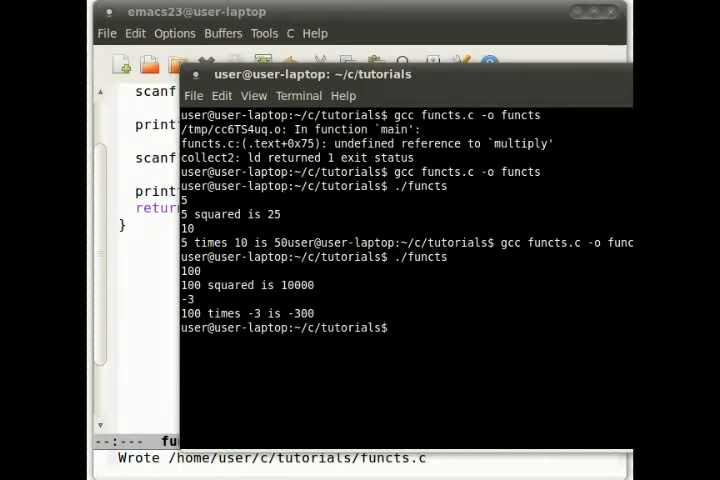
pyautogui.write('./functs')
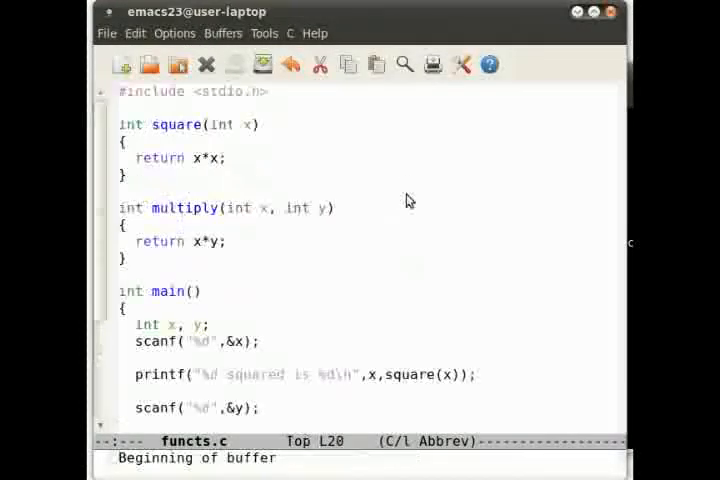
pyautogui.click(228, 240)
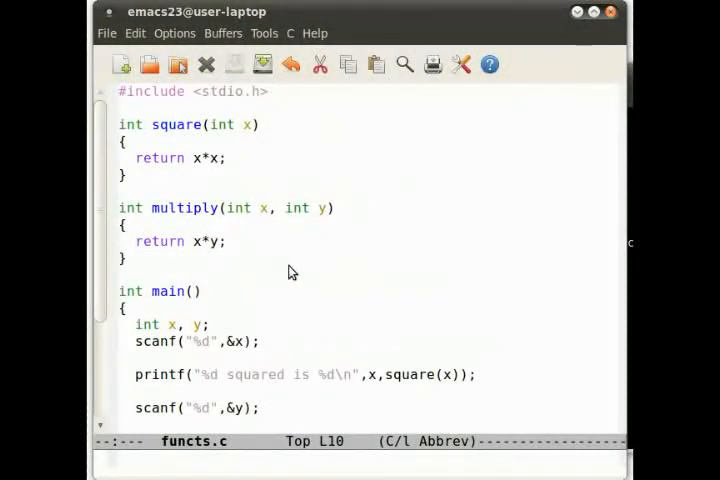
pyautogui.click(230, 240)
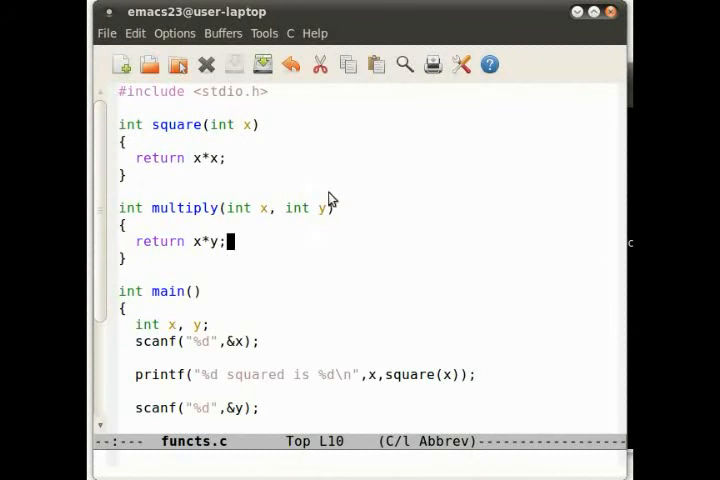
pyautogui.moveTo(336, 276)
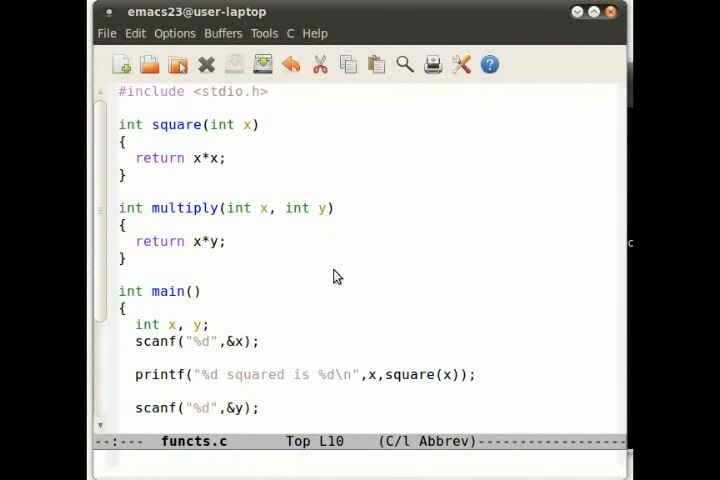
pyautogui.click(228, 240)
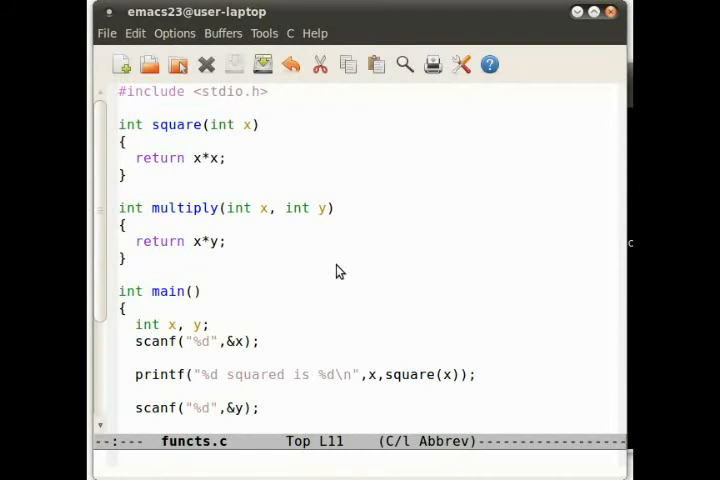
# Step: Read both numbers at once with scanf("%d %d",&x,&y); before return 0
pyautogui.scroll(-3)
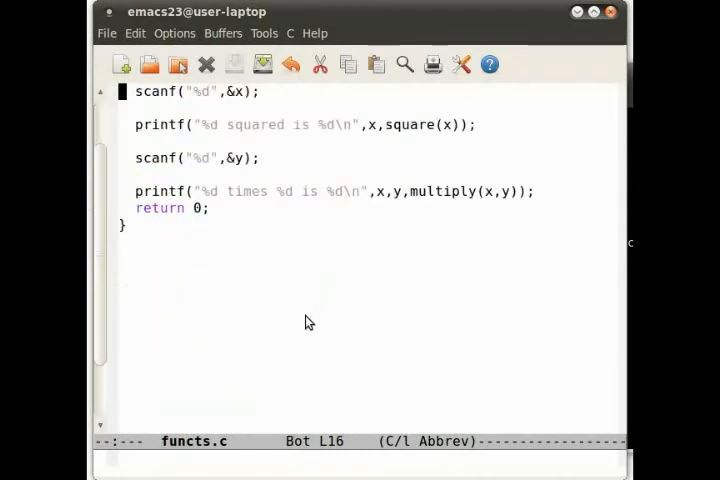
pyautogui.scroll(3)
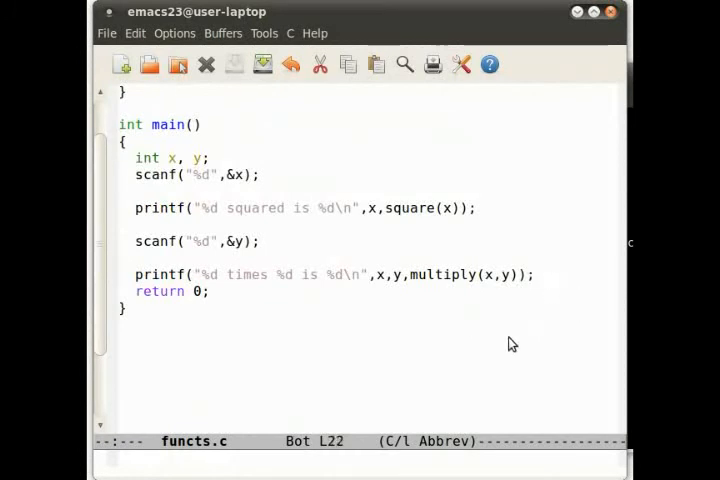
pyautogui.press('Return')
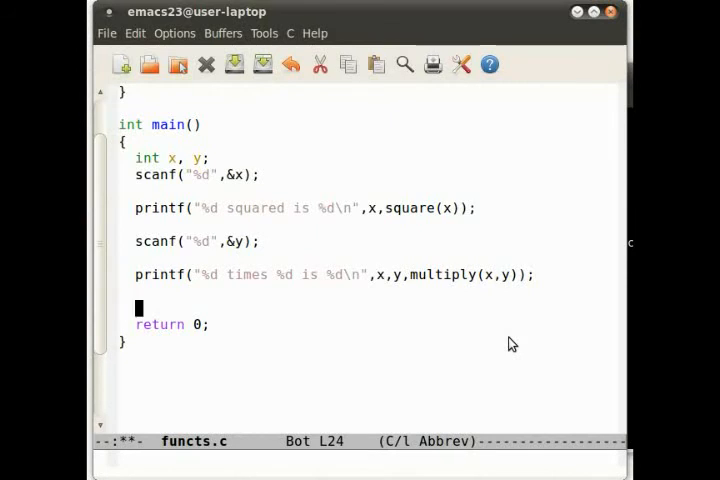
pyautogui.write('scanf(')
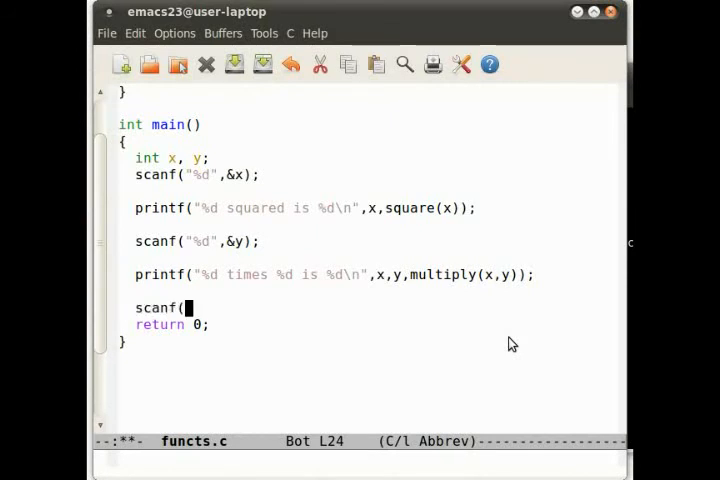
pyautogui.write('"%')
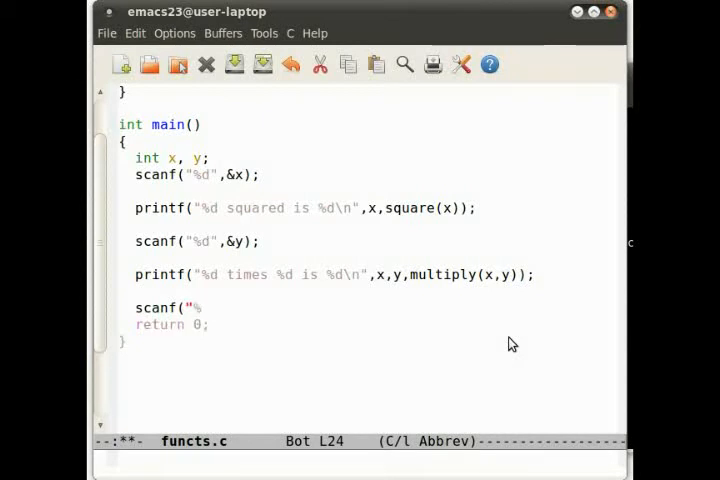
pyautogui.write('%d')
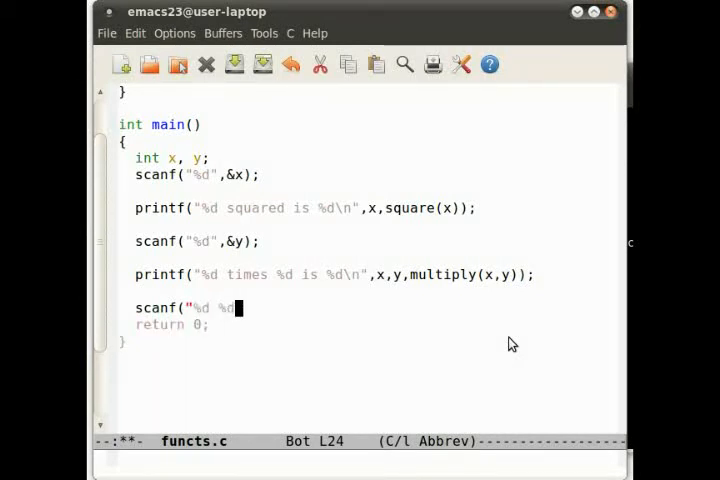
pyautogui.write('",&')
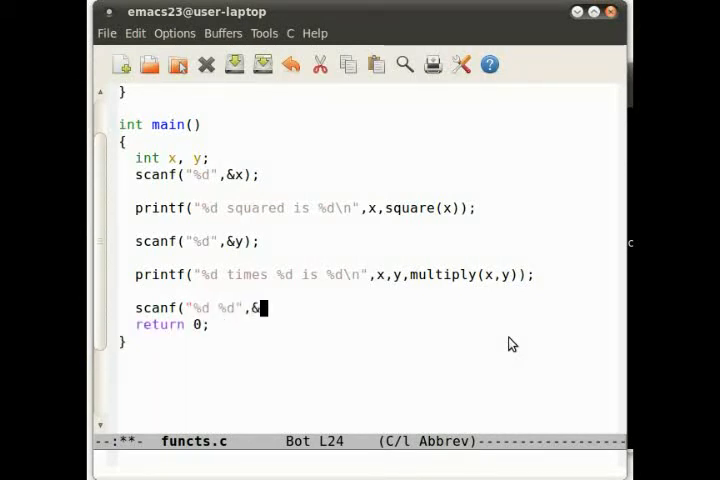
pyautogui.write('x,&y);')
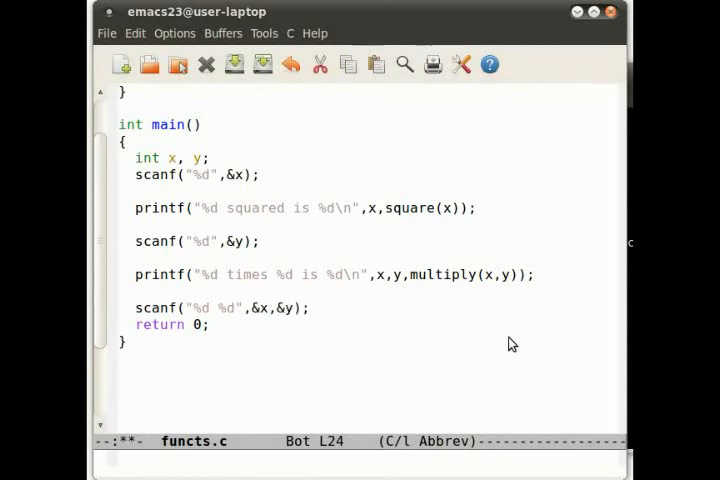
pyautogui.press('Return')
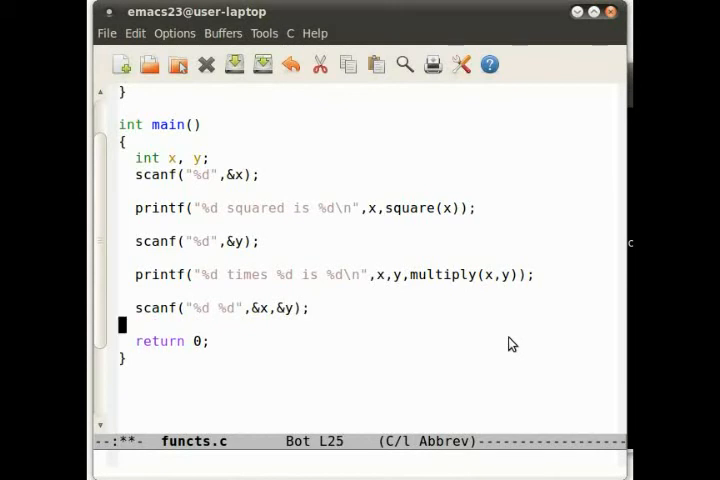
# Step: Start a printf with the message "%d is the larger number"
pyautogui.write('printf("%')
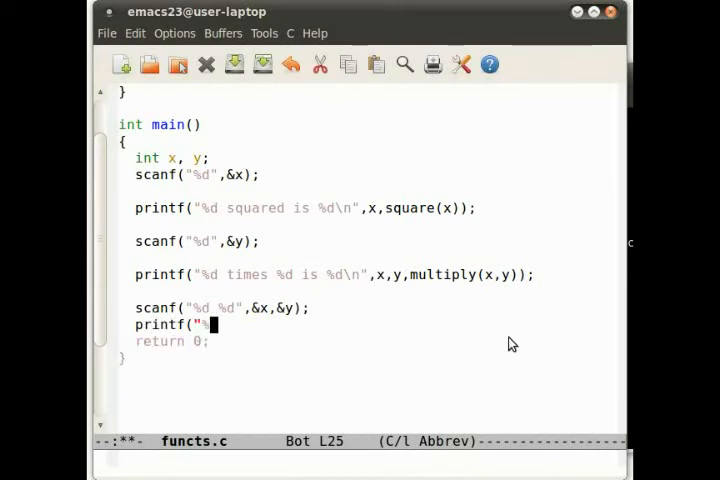
pyautogui.write('d')
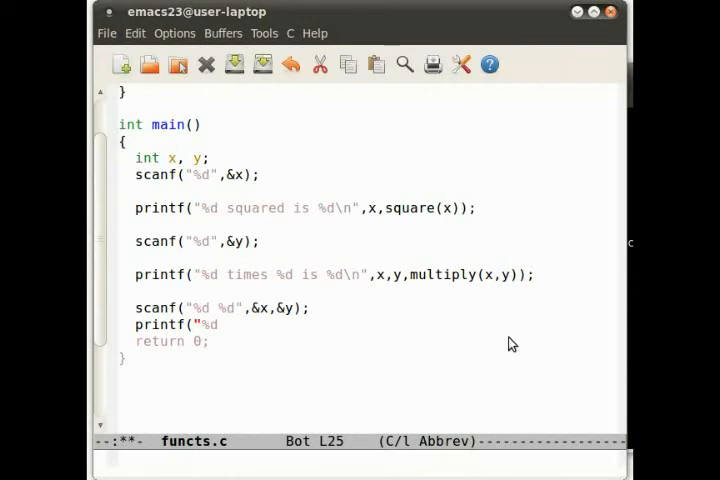
pyautogui.write('the')
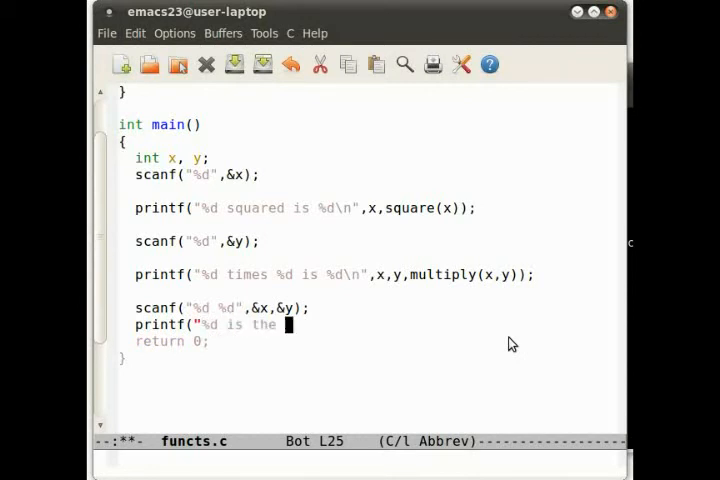
pyautogui.write('bigger numbe')
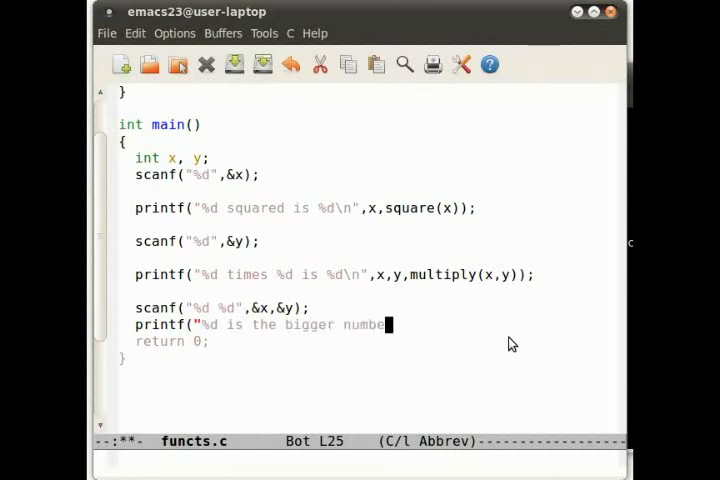
pyautogui.write('"')
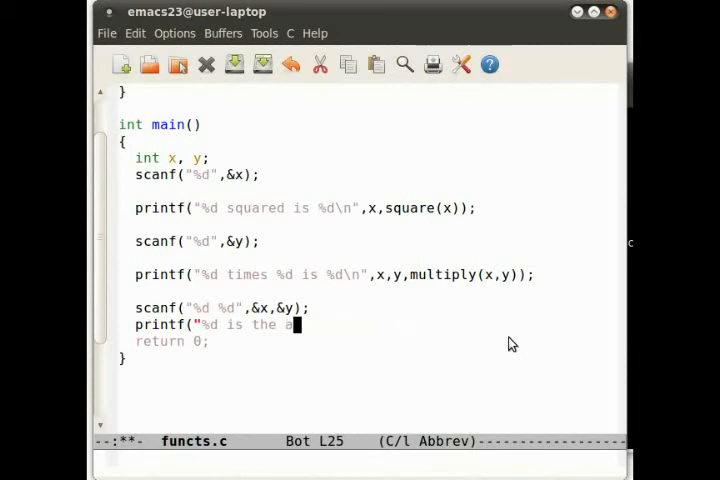
pyautogui.write('larger numb')
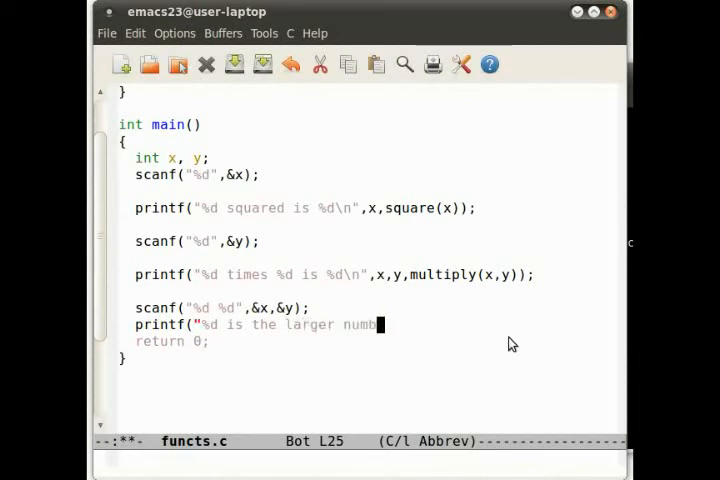
pyautogui.write('er",')
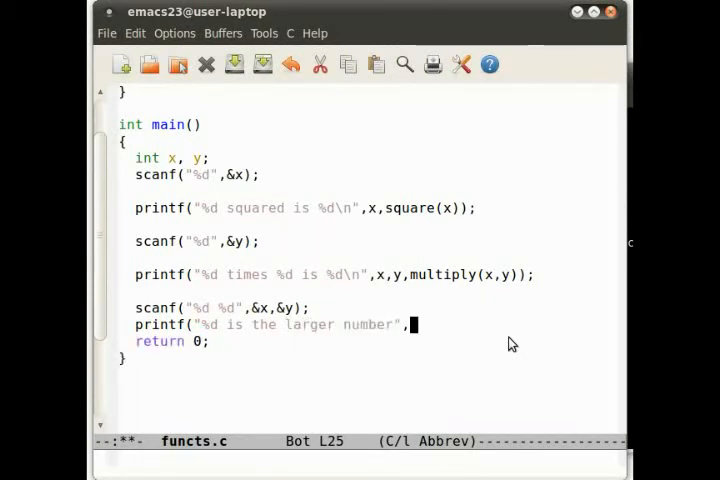
pyautogui.moveTo(512, 344)
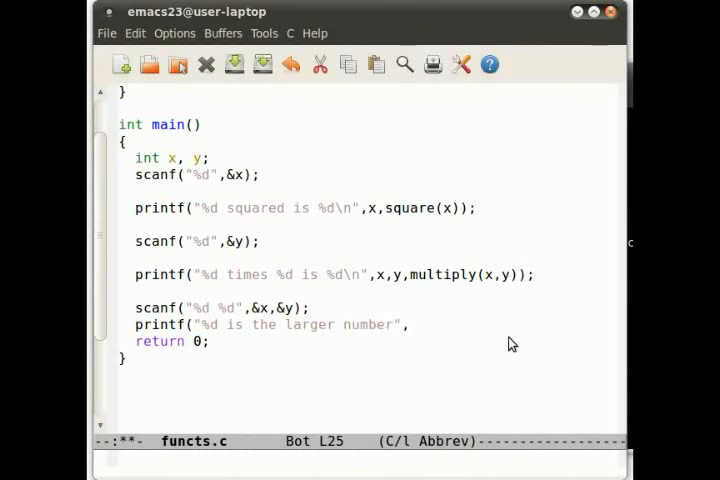
# Step: Complete the printf with greater(x,y) as the argument and a \n
pyautogui.click(412, 324)
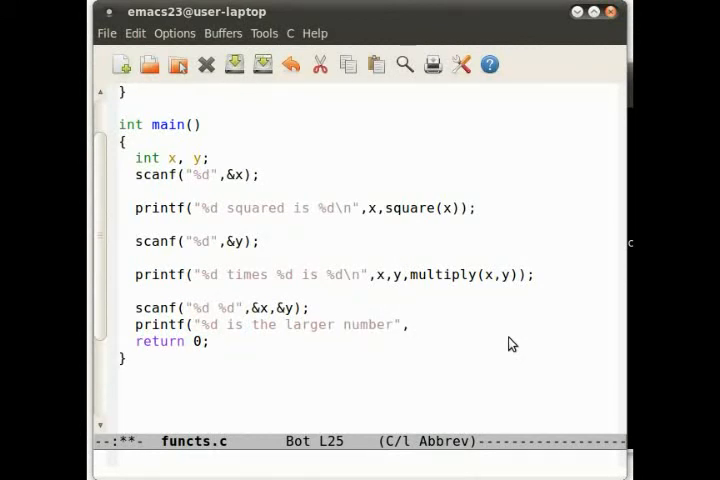
pyautogui.click(410, 324)
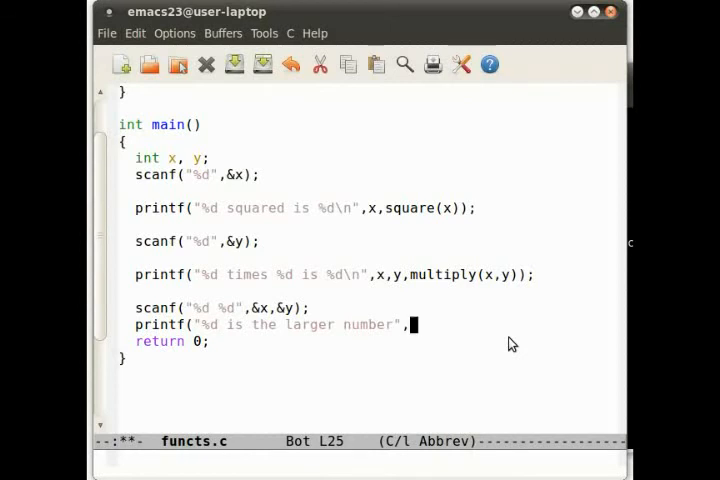
pyautogui.write('great')
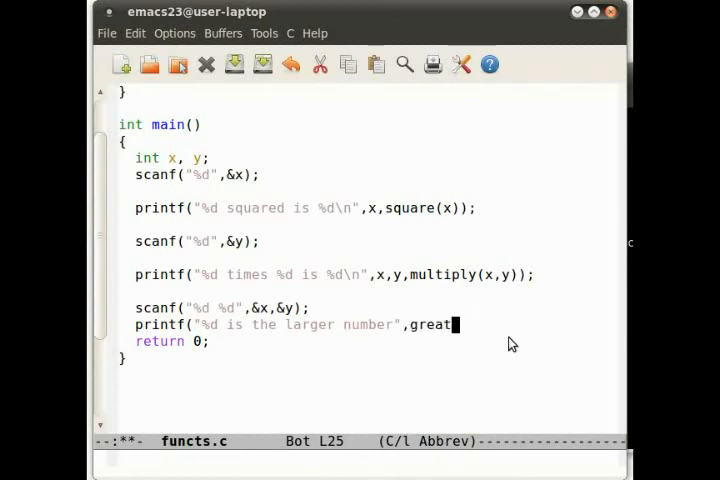
pyautogui.write('er(x,y')
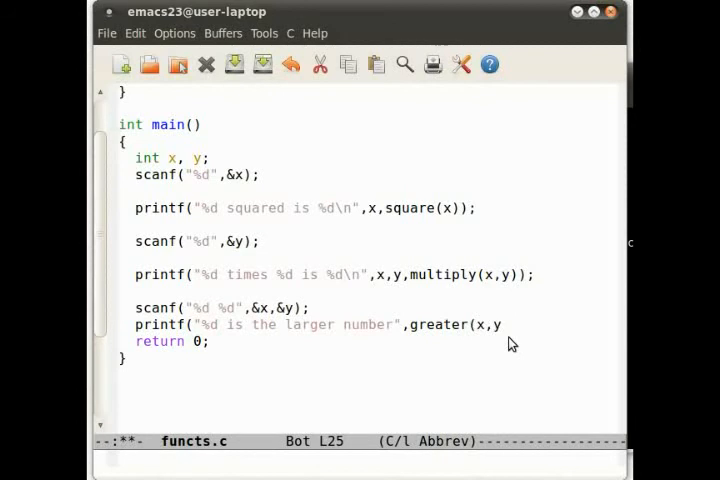
pyautogui.write('));')
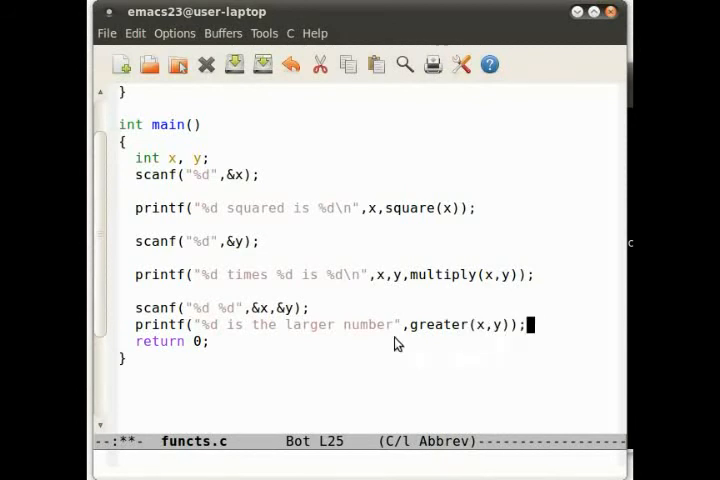
pyautogui.write('\\n')
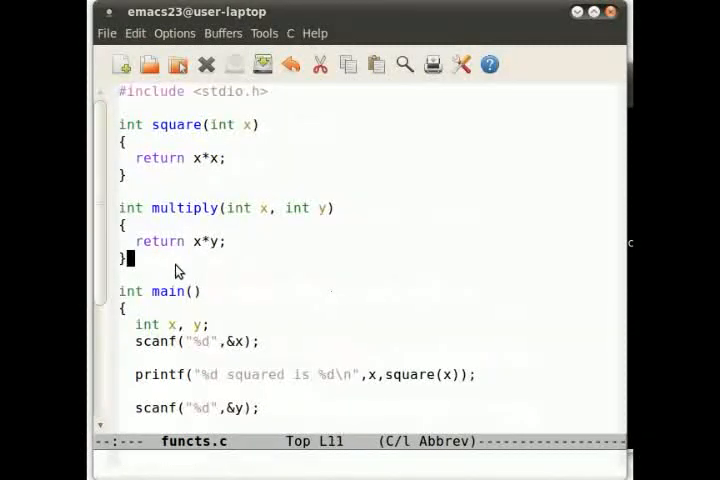
# Step: Write the header int greater(int x, int y) above main
pyautogui.write('int gre')
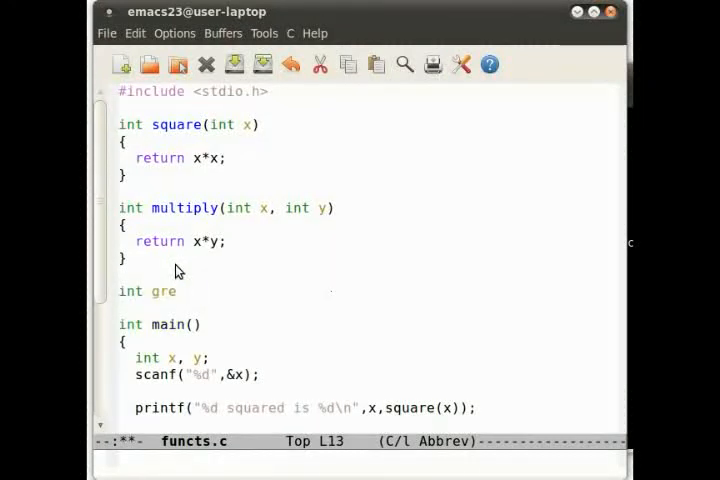
pyautogui.write('ater(i')
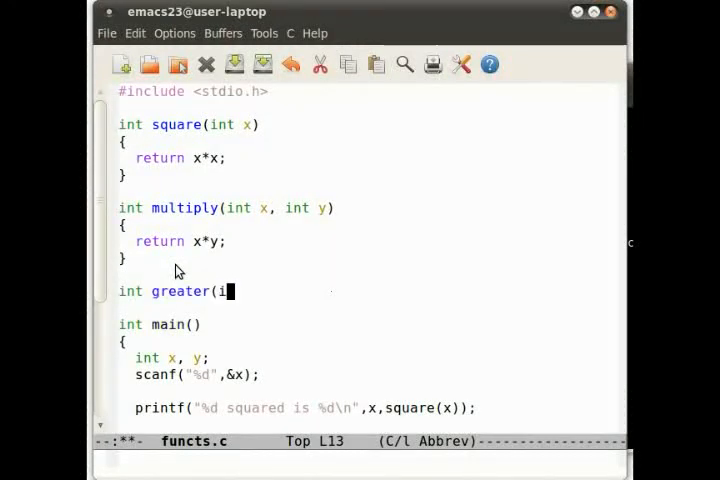
pyautogui.write('nt x, int')
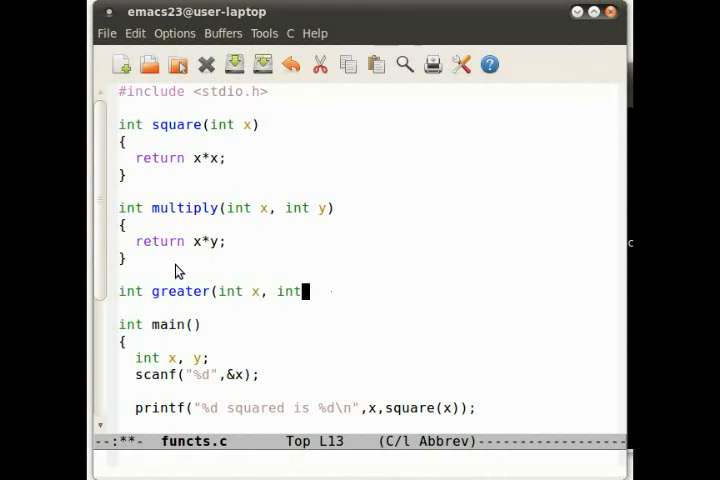
pyautogui.write('y)')
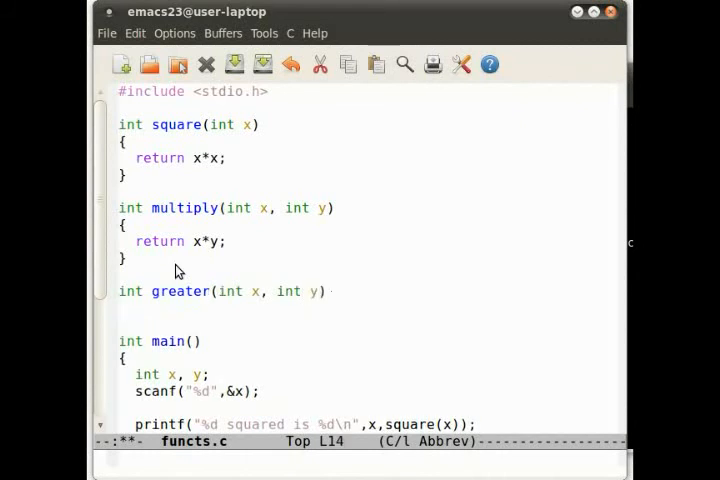
pyautogui.press('Return')
pyautogui.write('{')
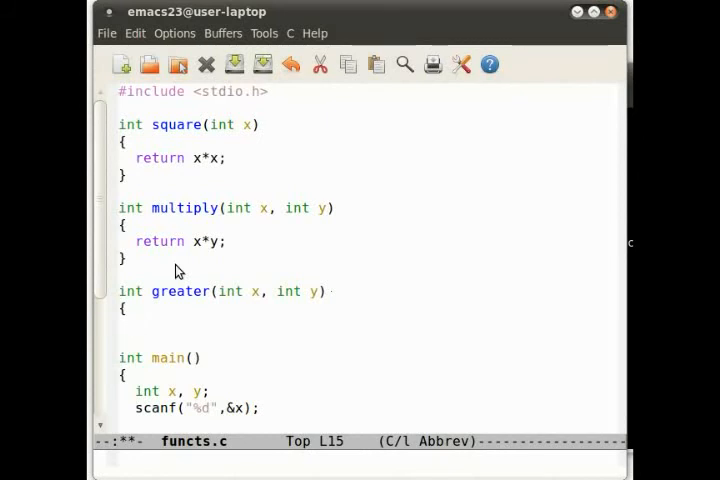
# Step: Give greater the body if (x>y) return x; else return y;
pyautogui.click(138, 324)
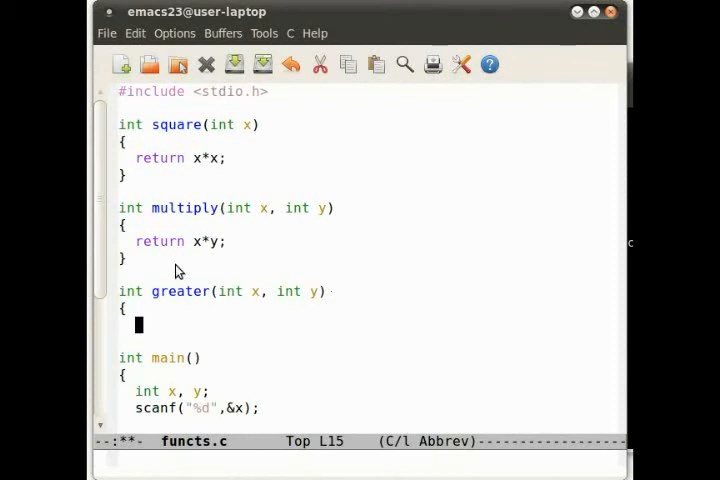
pyautogui.write('if (x>y) return x;')
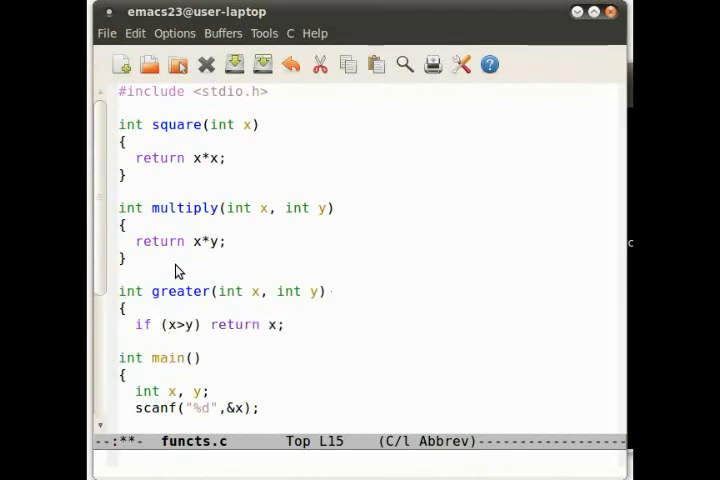
pyautogui.write('el')
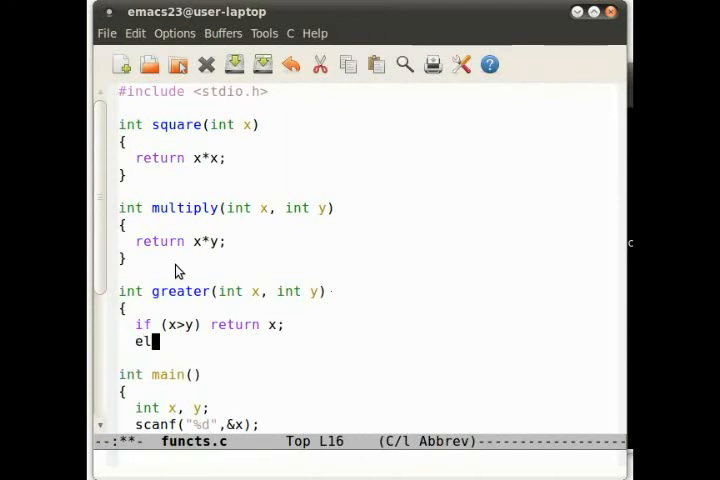
pyautogui.write('se return')
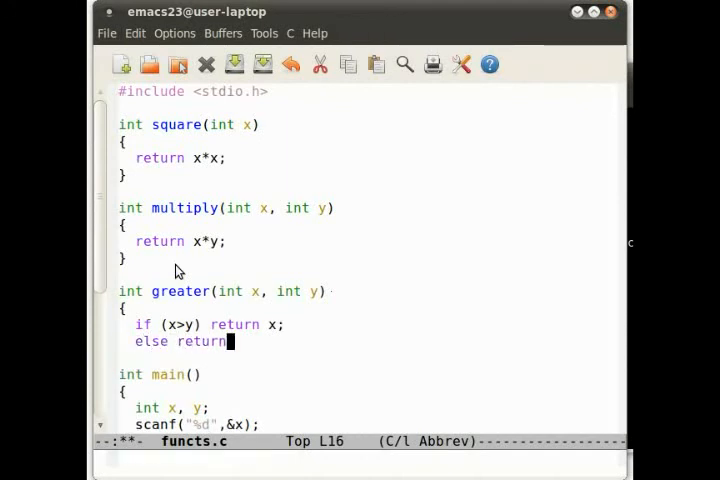
pyautogui.write('y;')
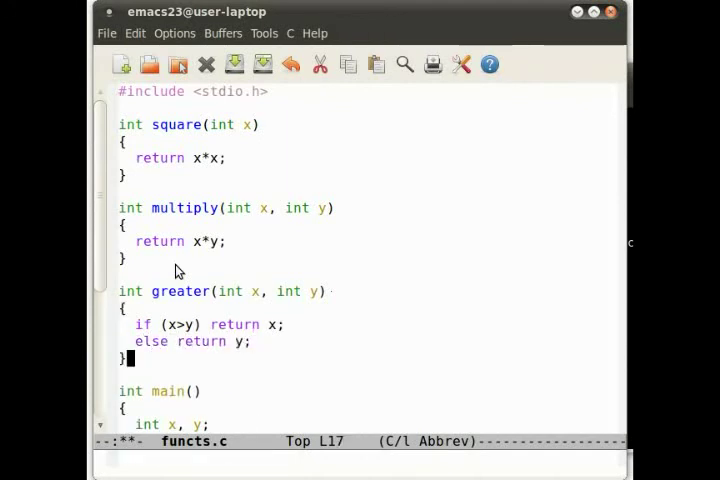
pyautogui.scroll(-3)
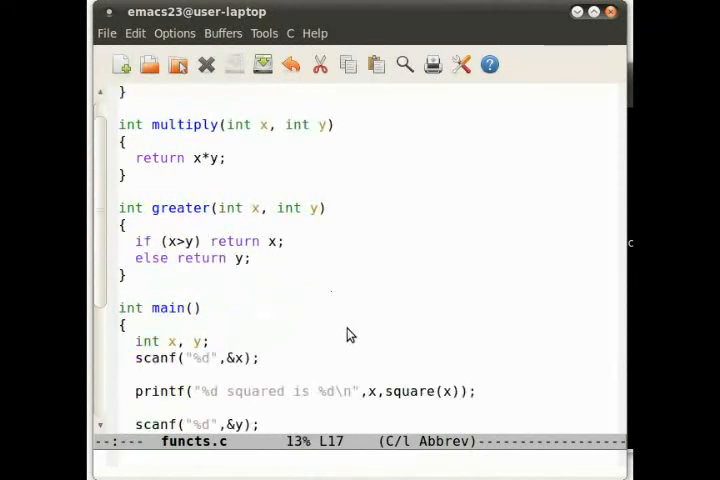
pyautogui.moveTo(186, 250)
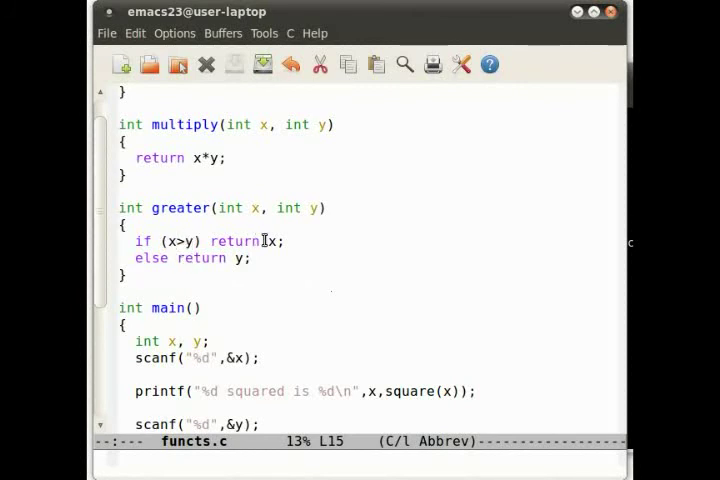
pyautogui.moveTo(228, 276)
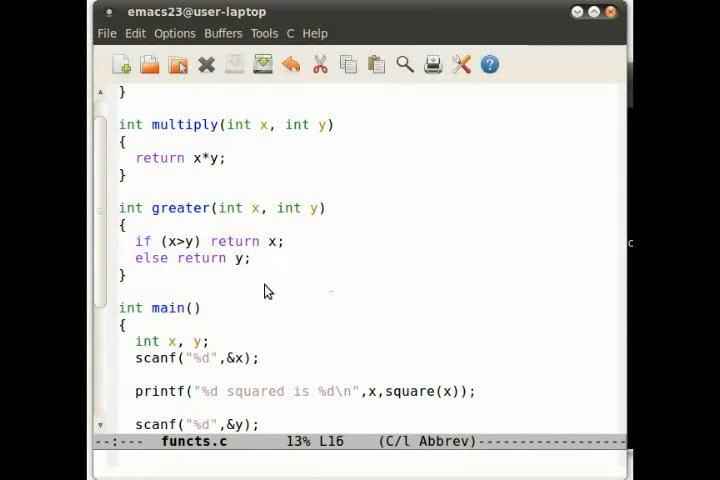
# Step: Comment out main's square and multiply input/output lines with /* ... */ so only greater(x,y) runs
pyautogui.scroll(-3)
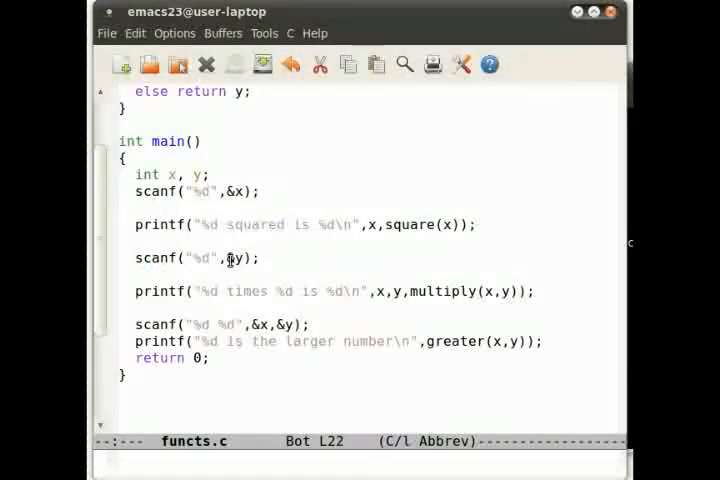
pyautogui.write('/*')
pyautogui.write('*/')
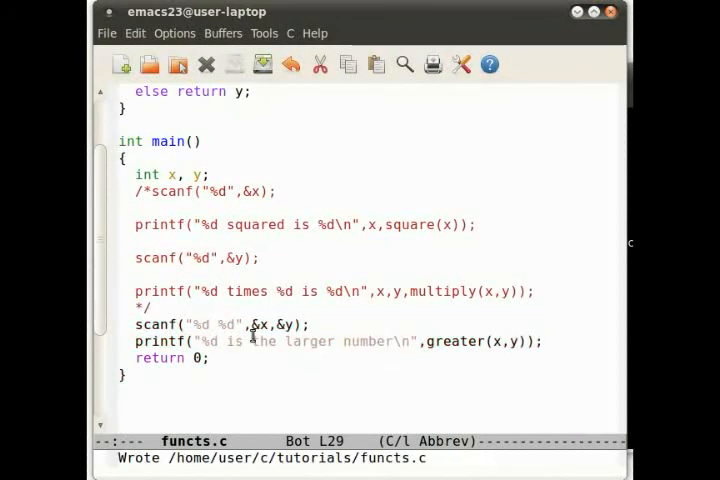
pyautogui.moveTo(170, 132)
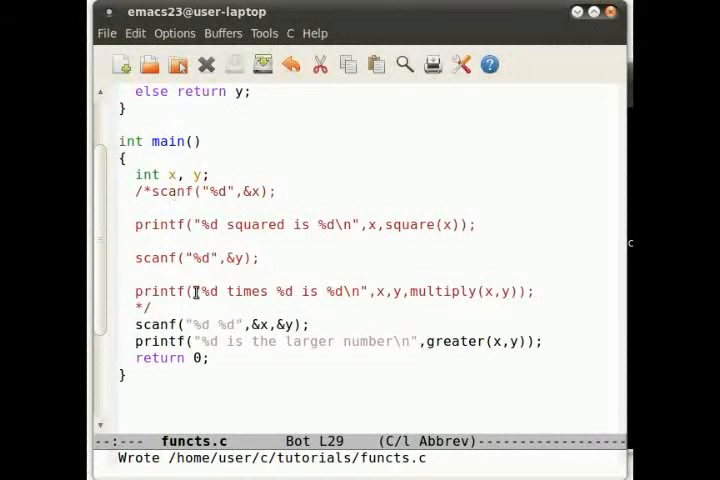
pyautogui.moveTo(210, 212)
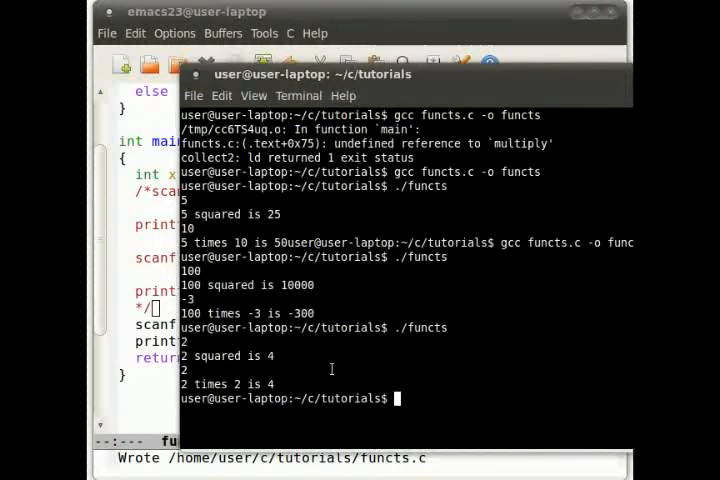
# Step: Recompile functs.c with gcc and run ./functs with 1 10 and 1337 1338, confirming the larger number is printed
pyautogui.write('gcc functs.c -o functs')
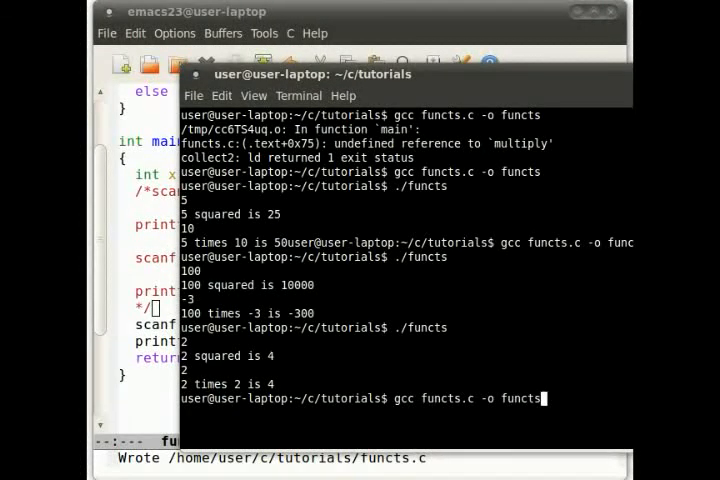
pyautogui.press('Return')
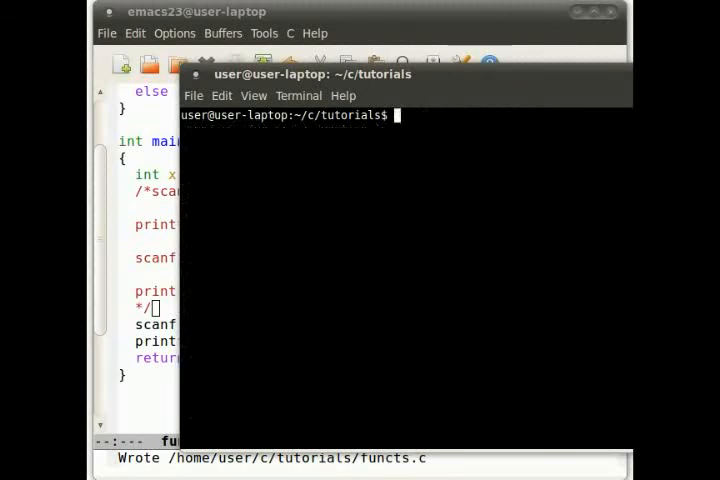
pyautogui.write('./functs')
pyautogui.write('1 10')
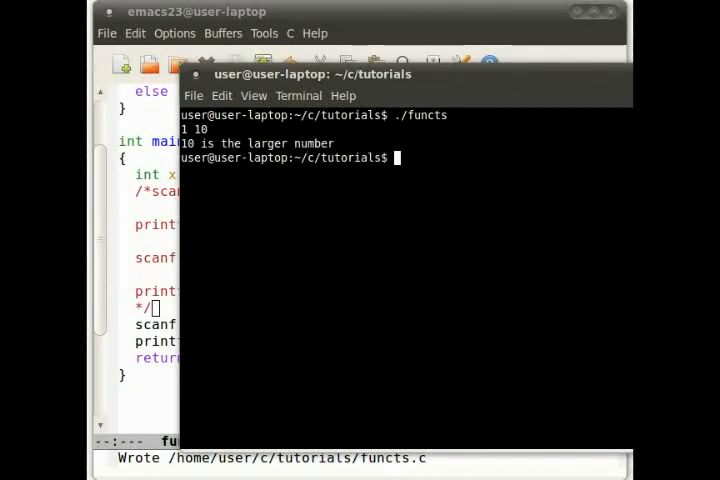
pyautogui.write('./functs')
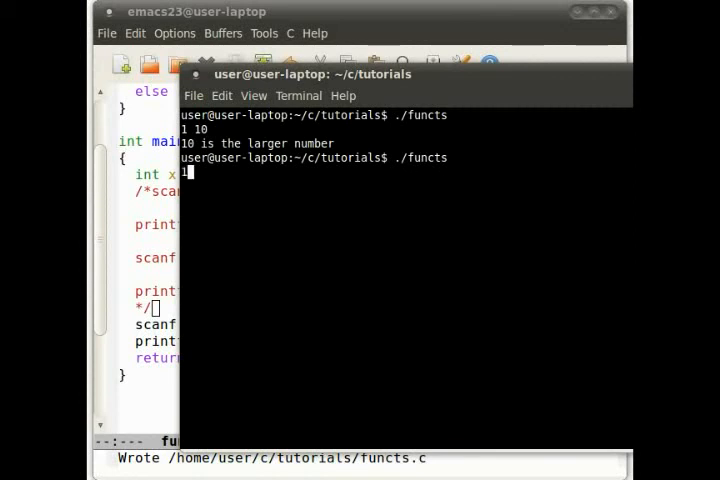
pyautogui.write('1337')
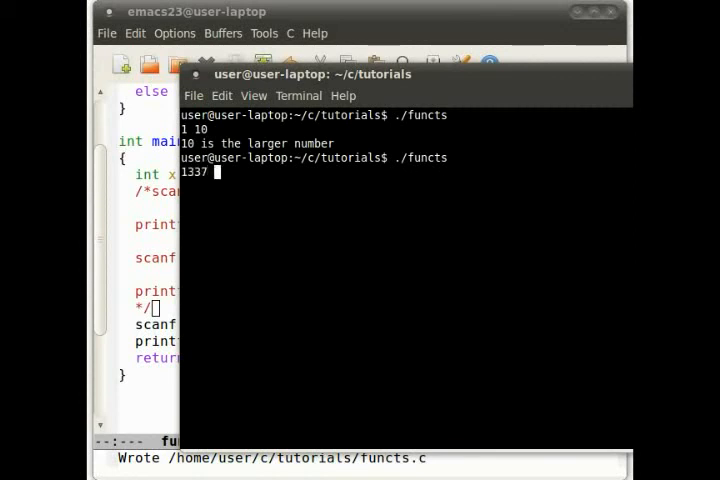
pyautogui.write('1338')
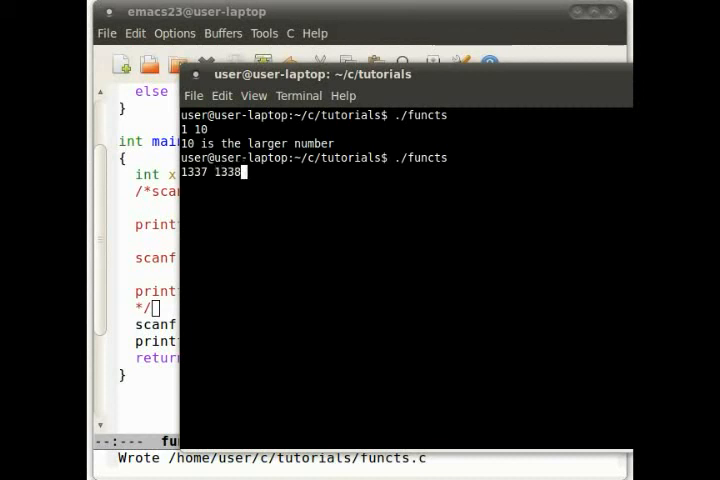
pyautogui.press('Return')
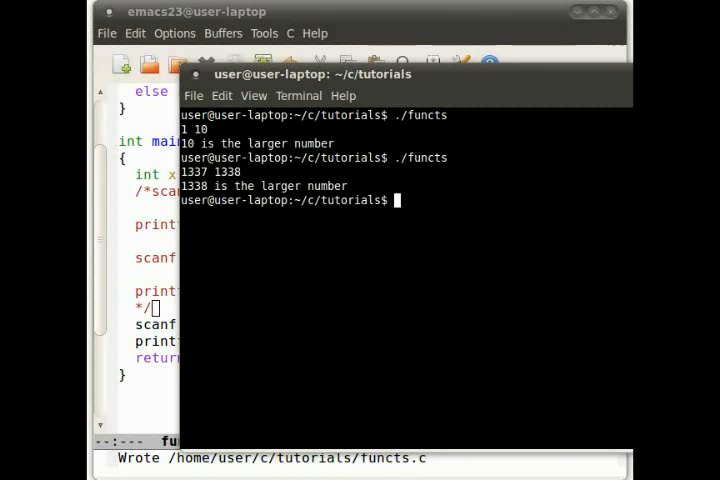
# Step: Run ./functs again with 100 and 50, confirming 100 is reported as the larger number
pyautogui.write('./functs')
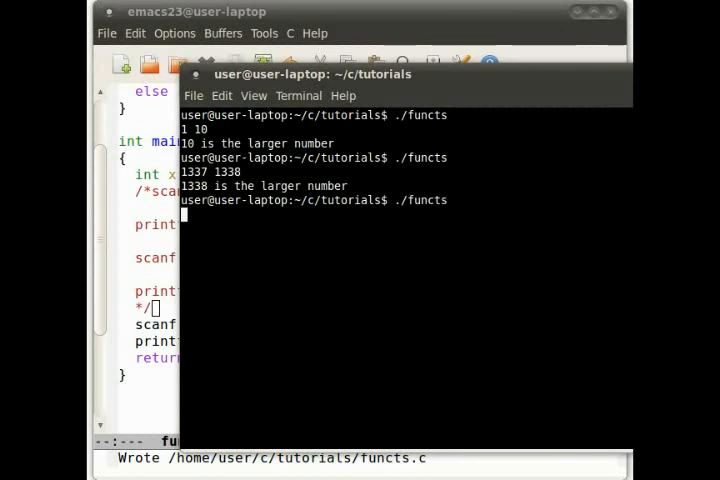
pyautogui.write('100')
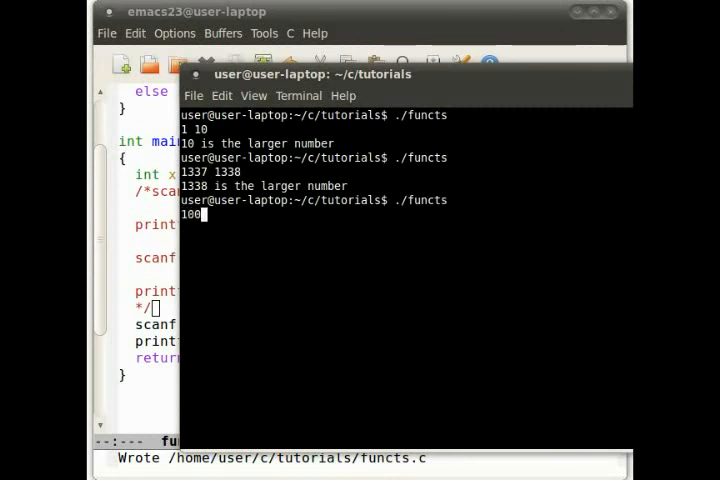
pyautogui.press('Return')
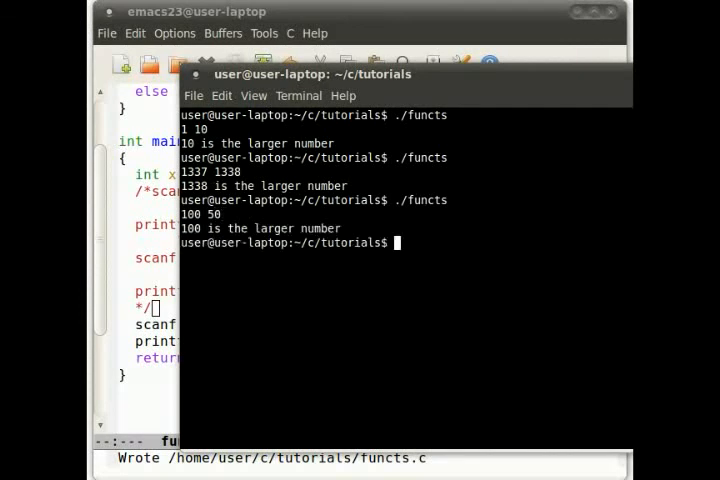
pyautogui.write('./functs')
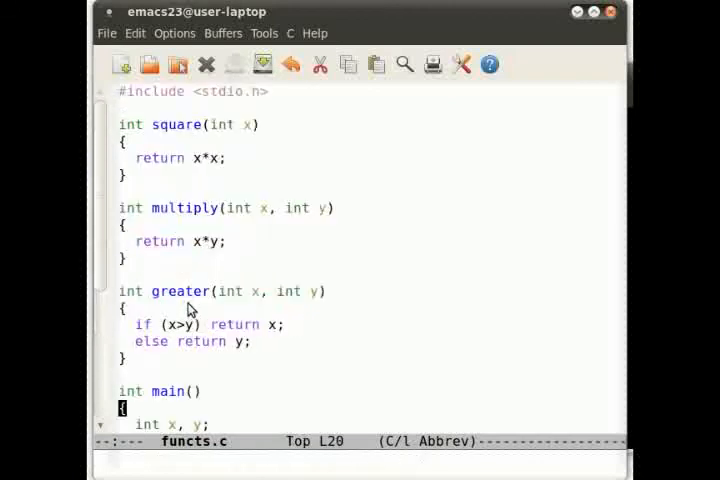
# Step: Test with 5 and 5, then return to functs.c and edit the int return type on greater(int x, int y)
pyautogui.scroll(-3)
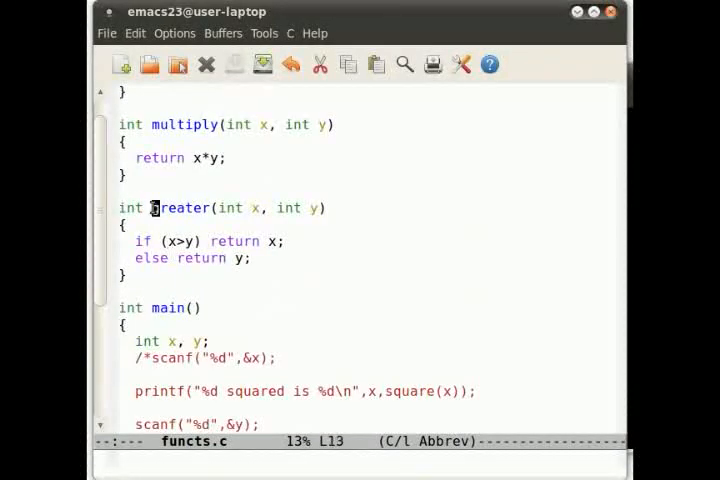
pyautogui.moveTo(360, 276)
pyautogui.write('./')
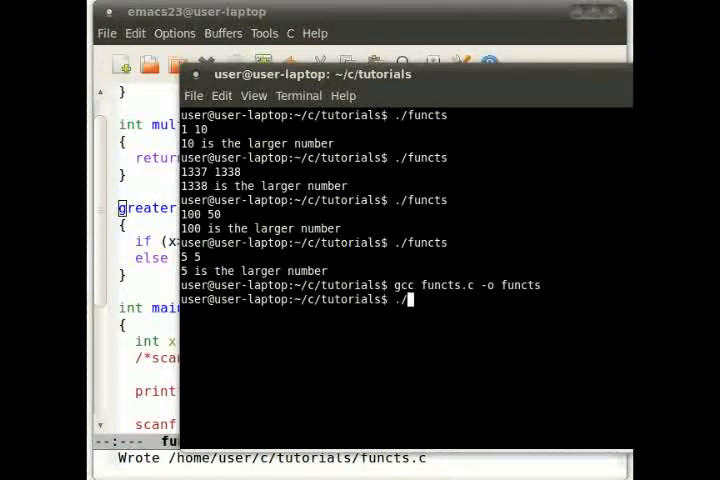
pyautogui.press('Return')
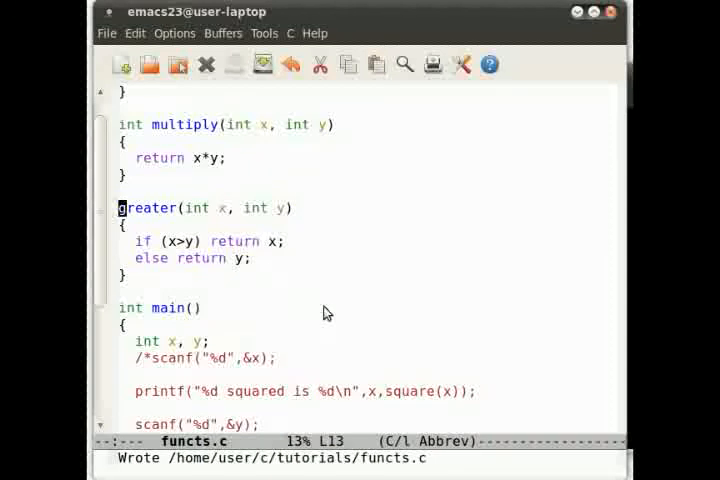
pyautogui.moveTo(344, 290)
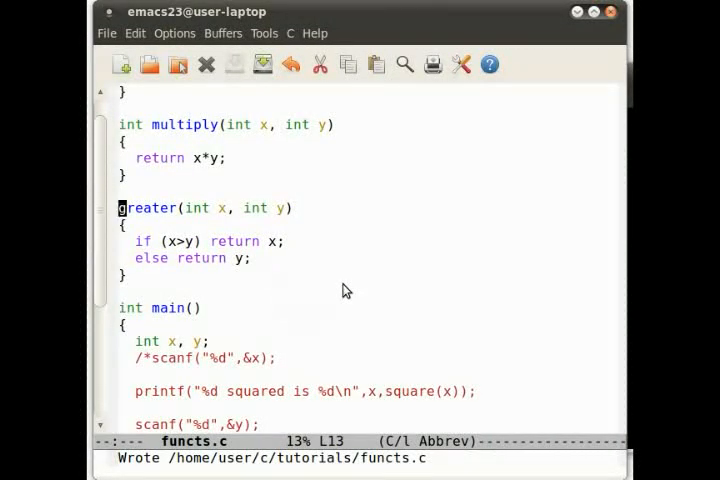
pyautogui.write('int')
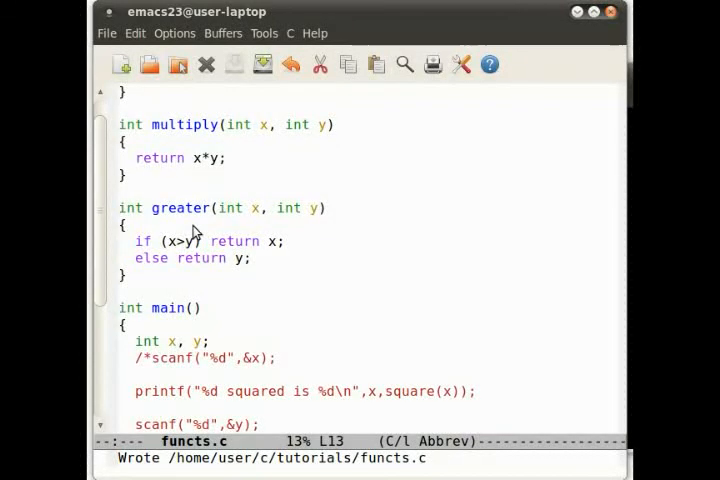
# Step: Restore int before greater(int x, int y) and scroll through functs.c to review square, multiply, greater and main
pyautogui.scroll(3)
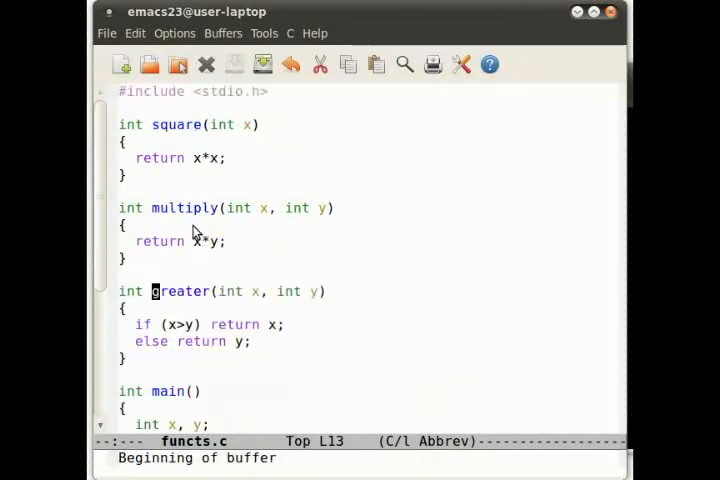
pyautogui.scroll(-3)
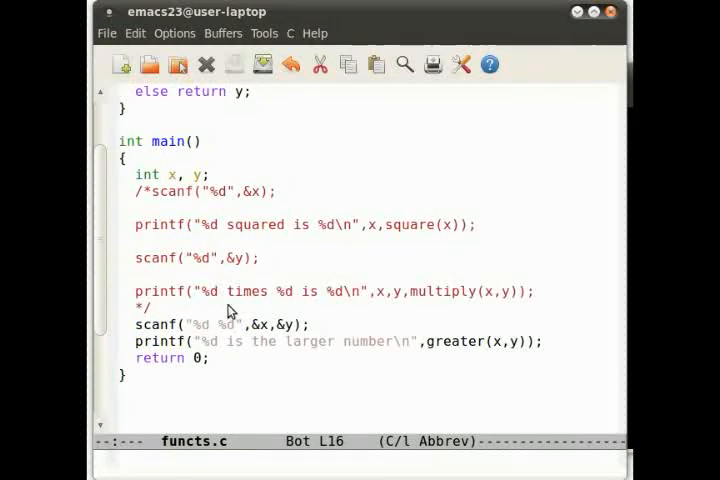
pyautogui.scroll(3)
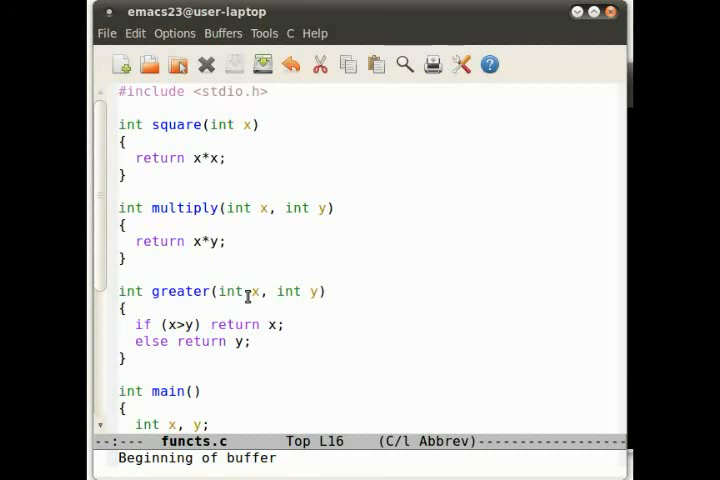
pyautogui.click(122, 340)
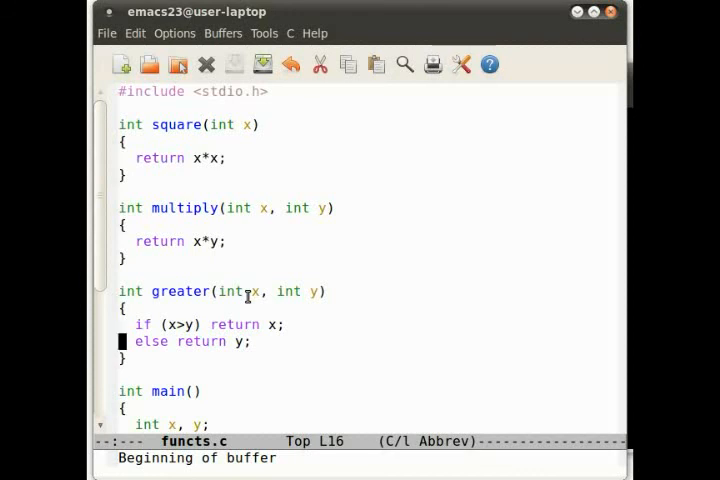
pyautogui.moveTo(332, 140)
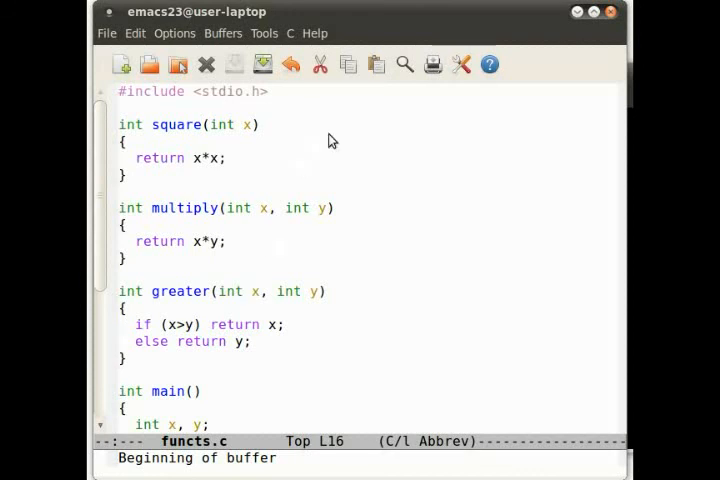